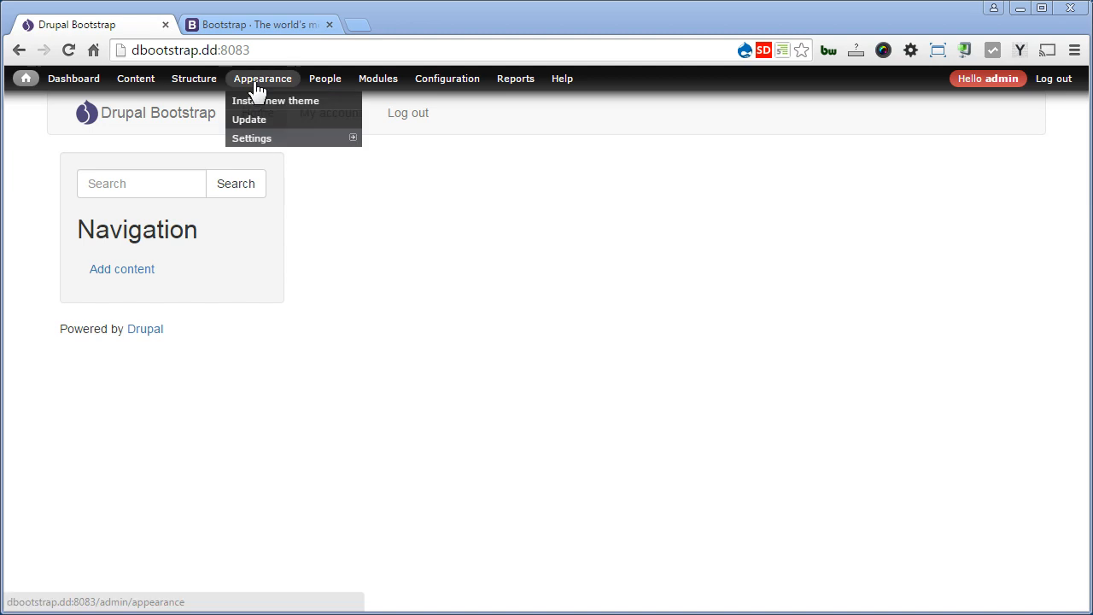
# - Reach the Bootstrap Sub-theme settings and expand the Navbar section, leaving Navbar Position at Normal
pyautogui.click(263, 78)
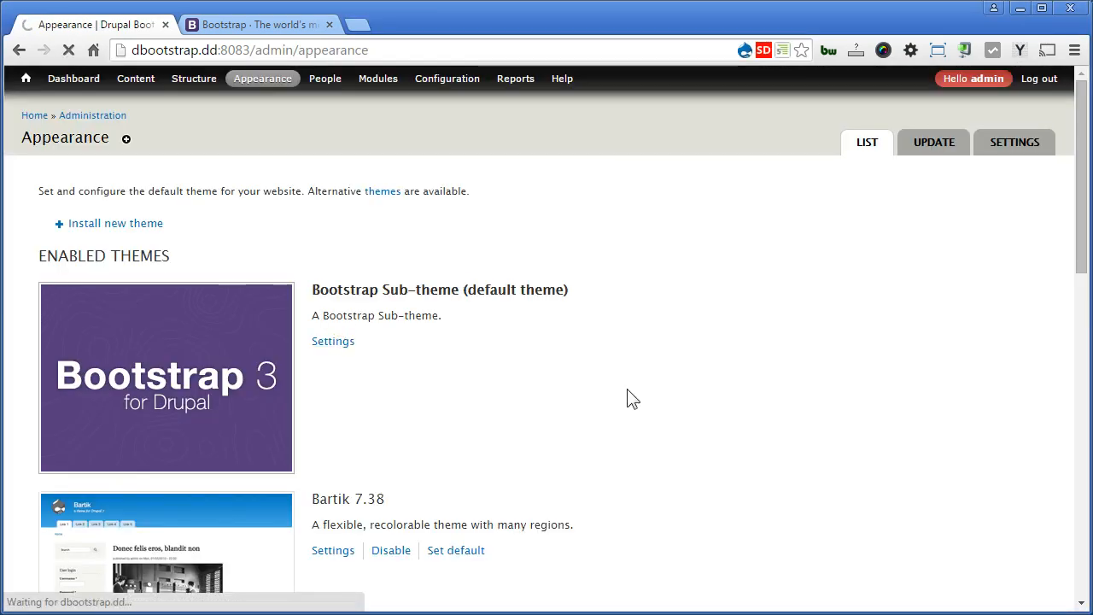
pyautogui.click(331, 341)
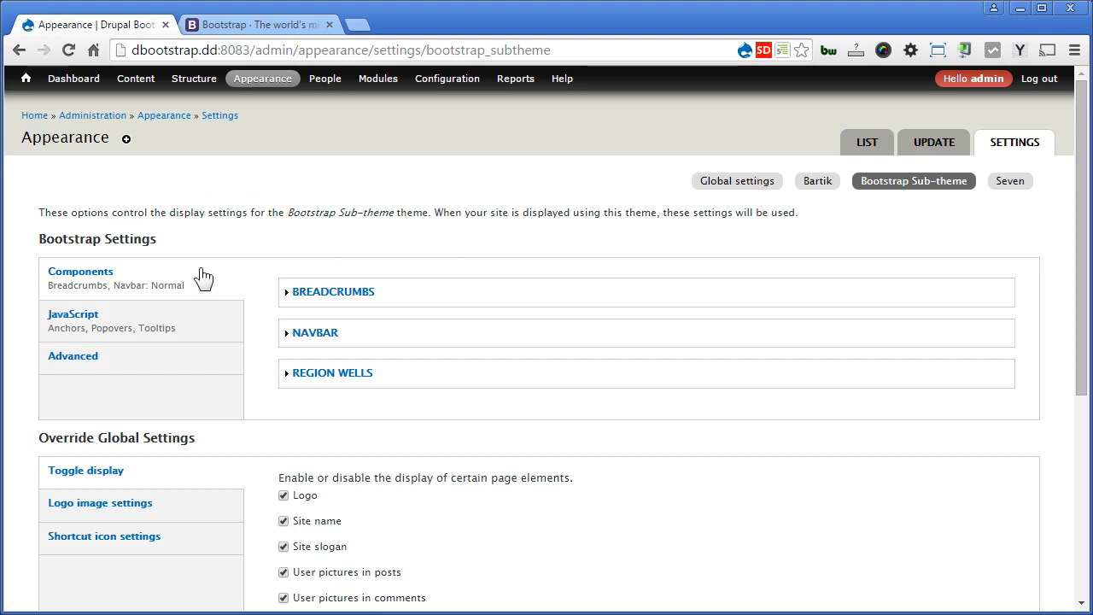
pyautogui.moveTo(316, 331)
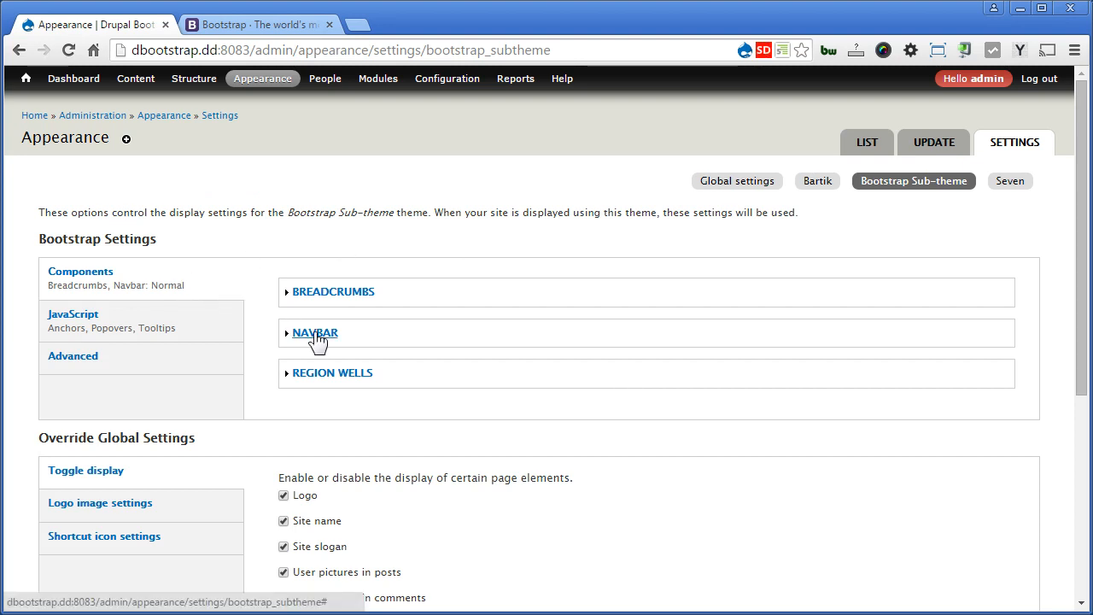
pyautogui.click(314, 331)
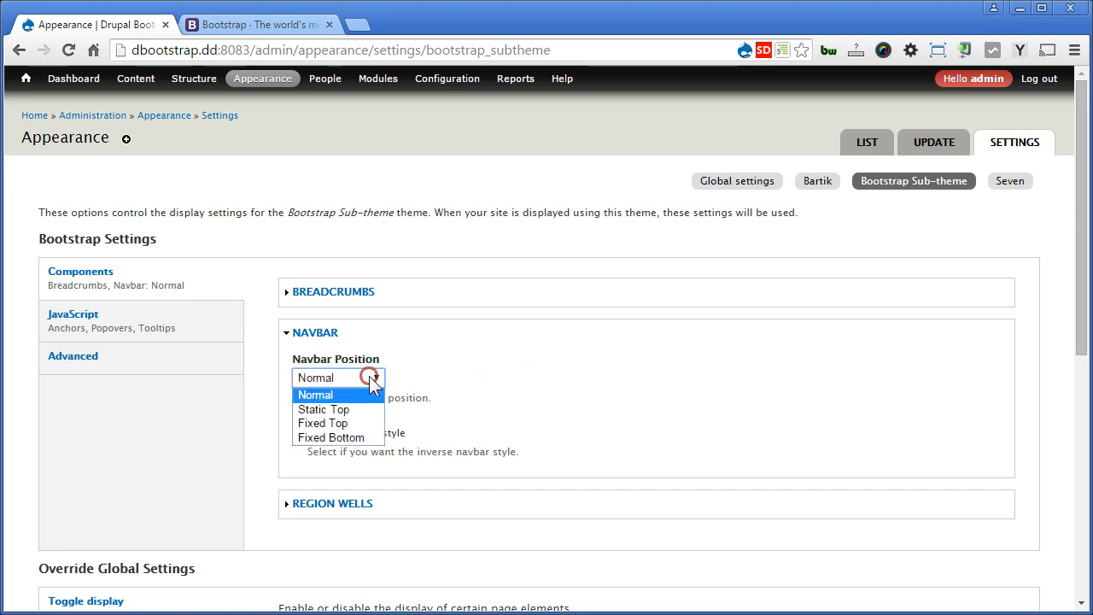
pyautogui.moveTo(323, 410)
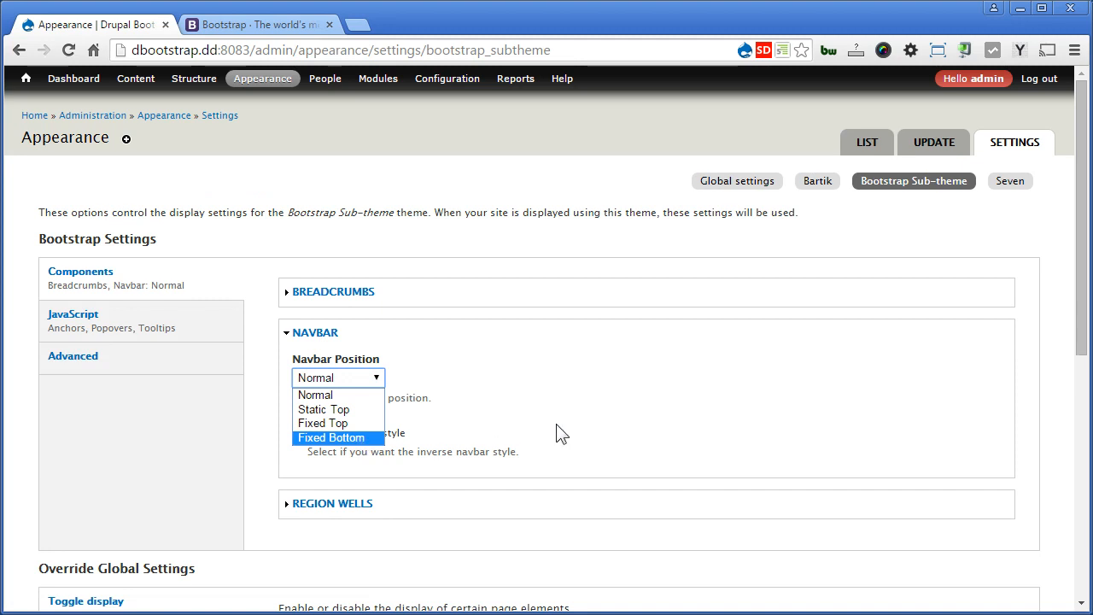
pyautogui.click(314, 395)
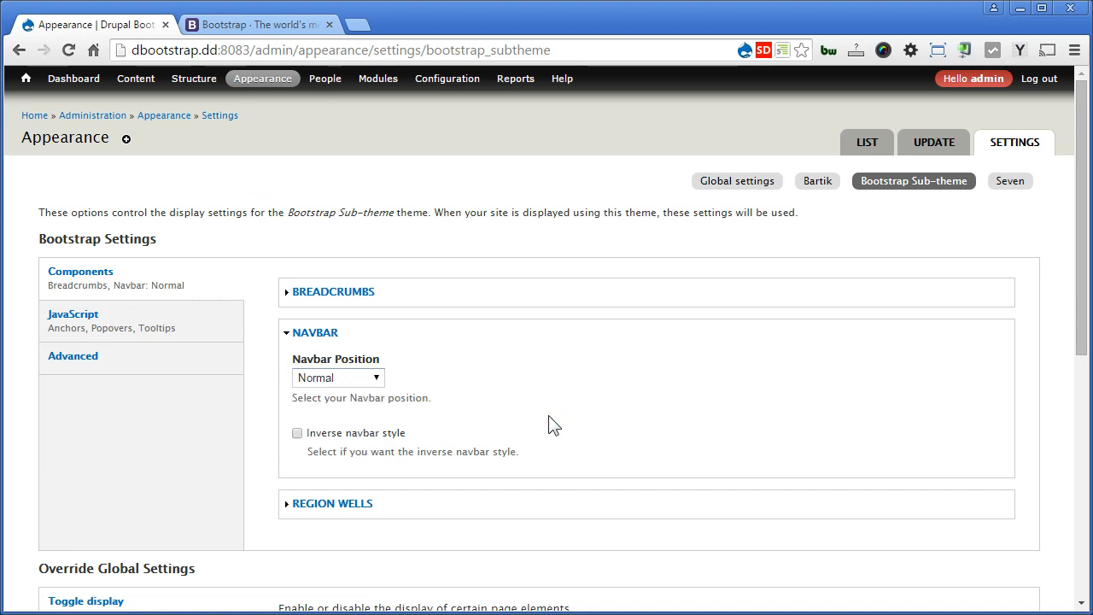
pyautogui.moveTo(393, 444)
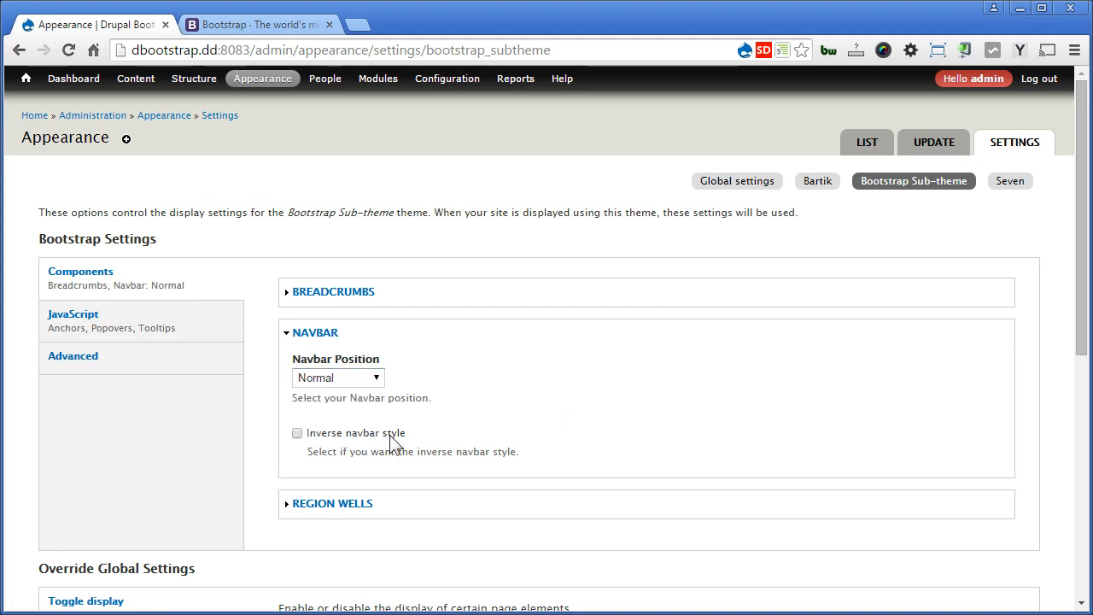
pyautogui.moveTo(598, 423)
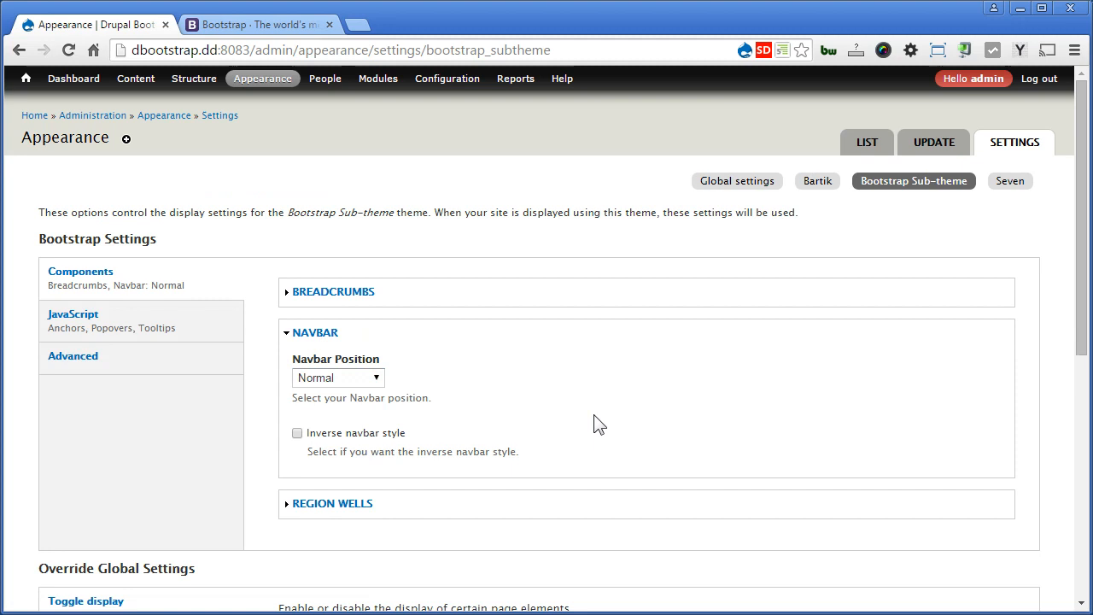
# - Navigate the Bootstrap site's Getting started docs to the Navbars in action examples
pyautogui.click(257, 23)
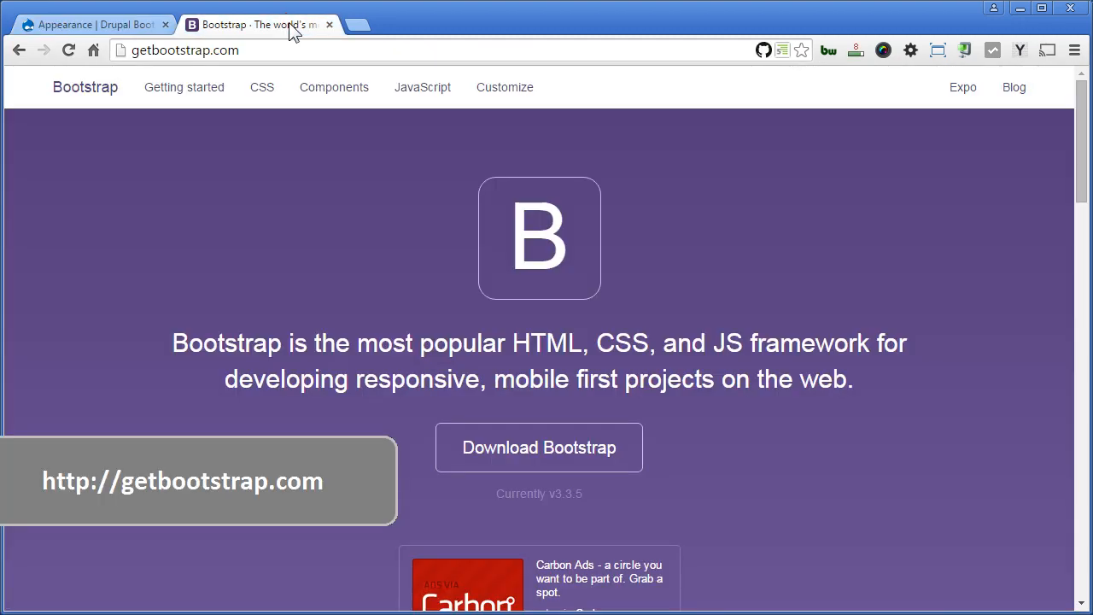
pyautogui.click(184, 85)
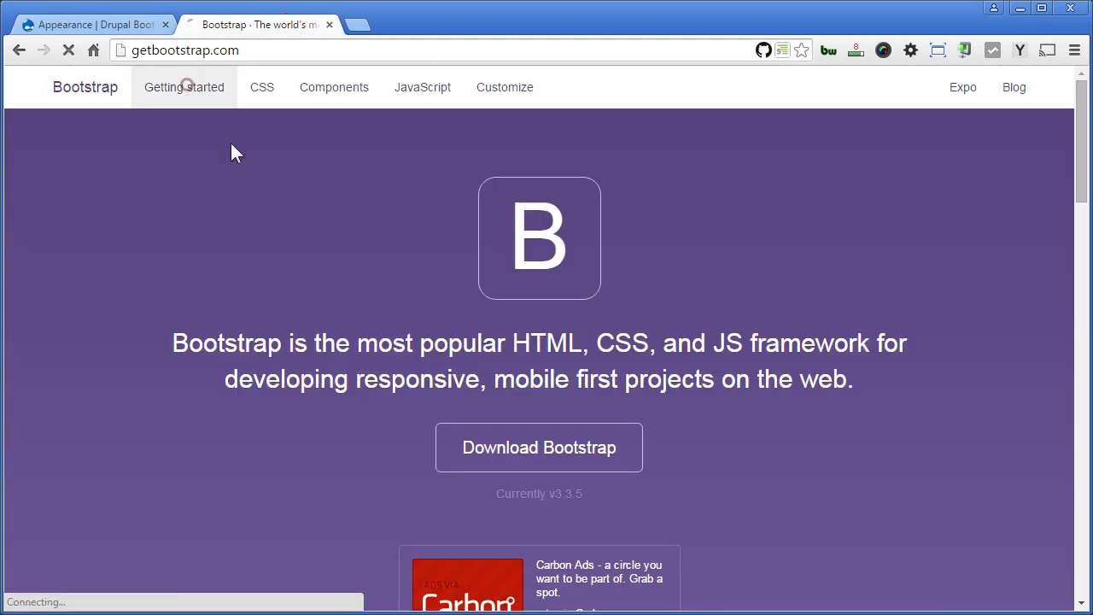
pyautogui.click(184, 87)
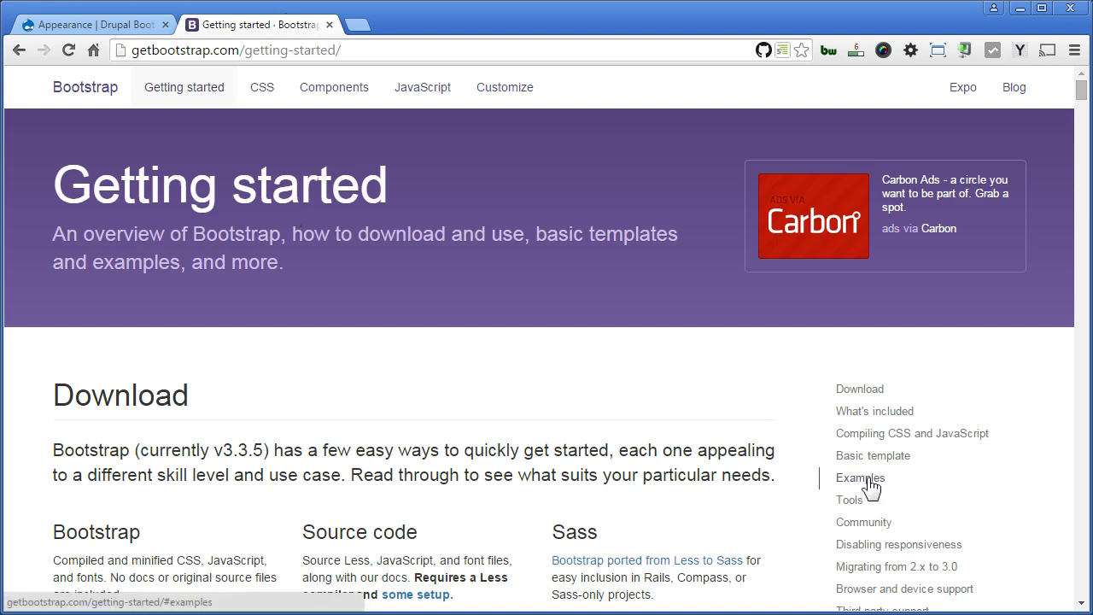
pyautogui.click(861, 478)
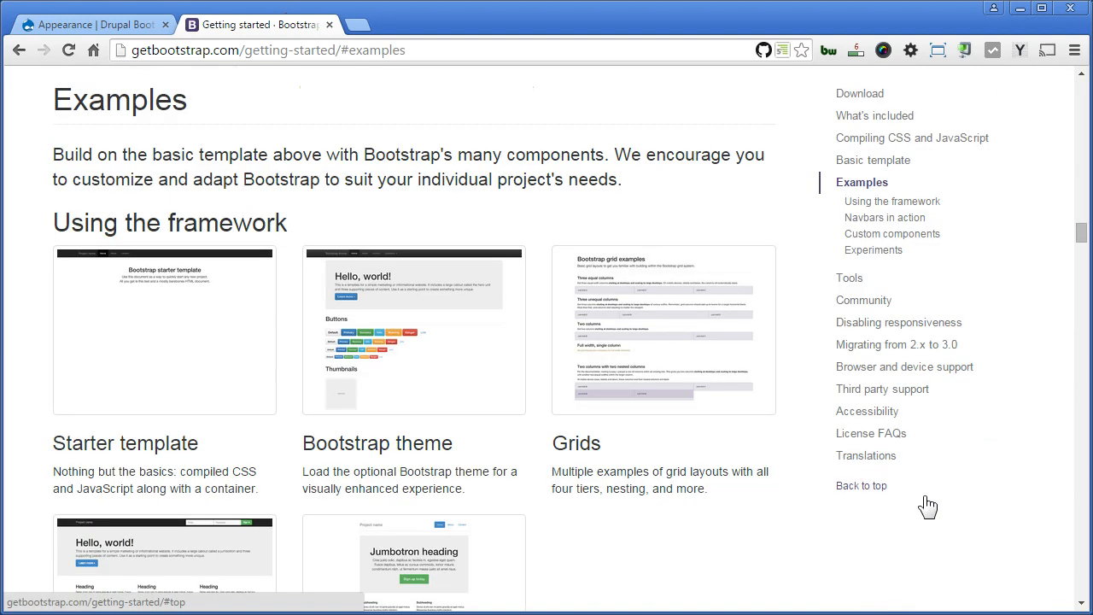
pyautogui.moveTo(656, 553)
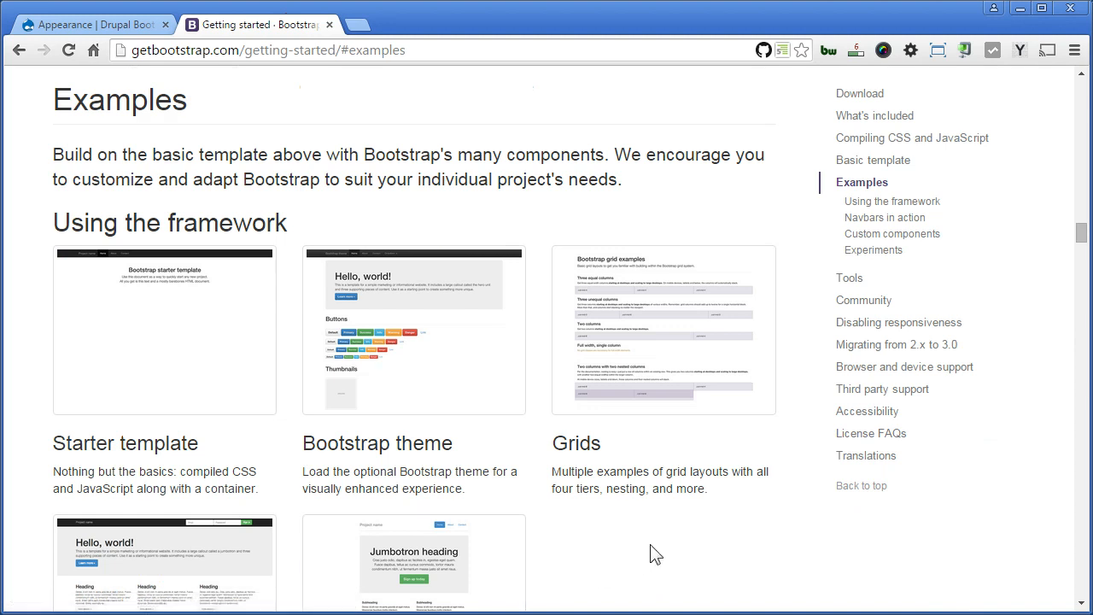
pyautogui.moveTo(851, 186)
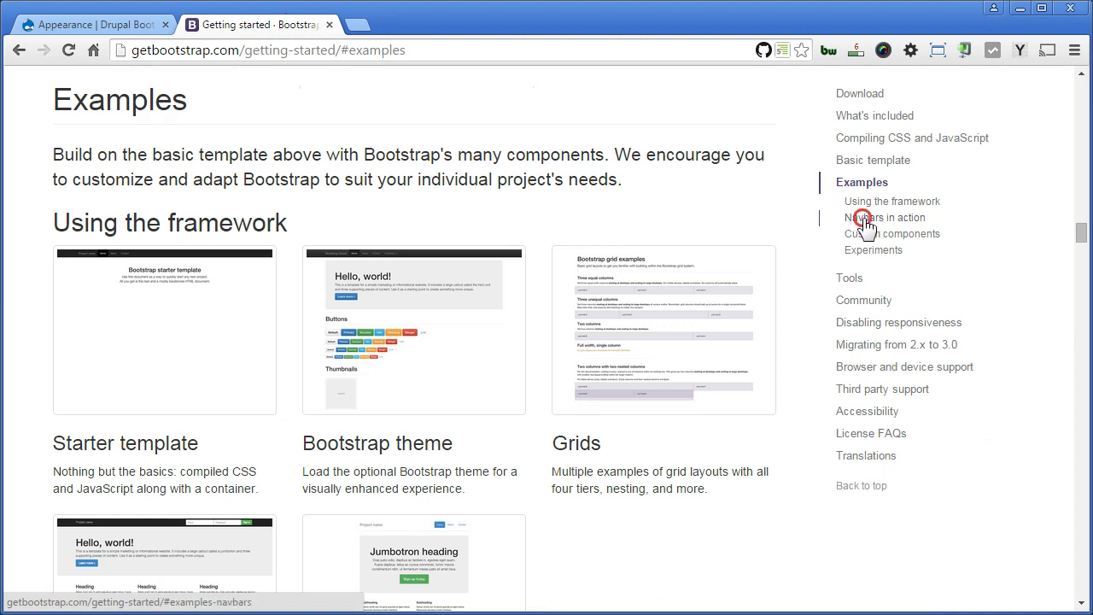
pyautogui.click(886, 217)
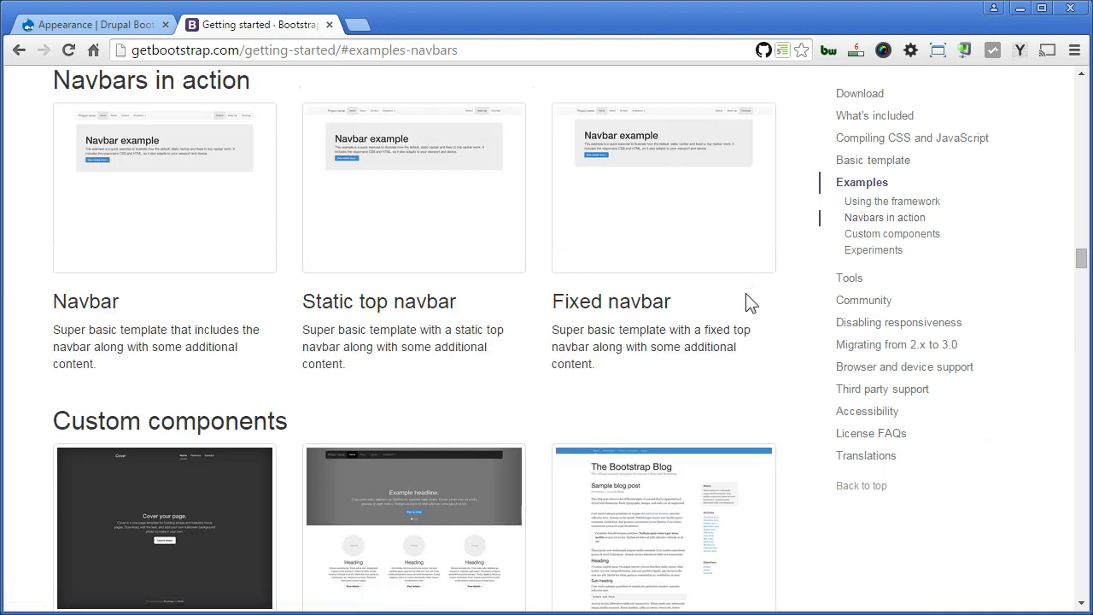
pyautogui.moveTo(215, 239)
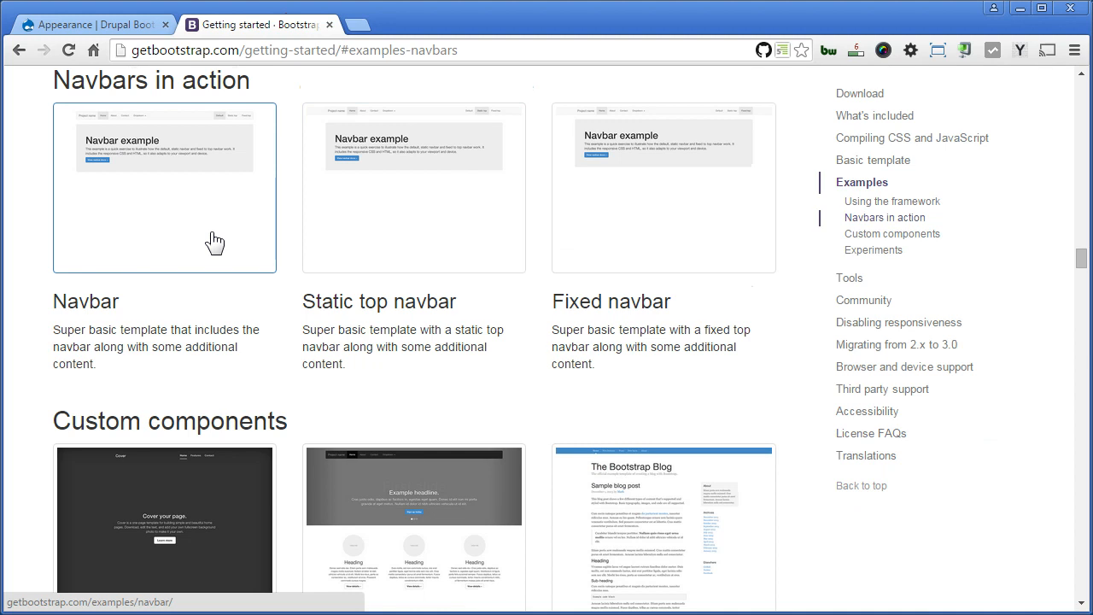
# - Open the Navbar and Fixed navbar example pages in new tabs
pyautogui.rightClick(215, 243)
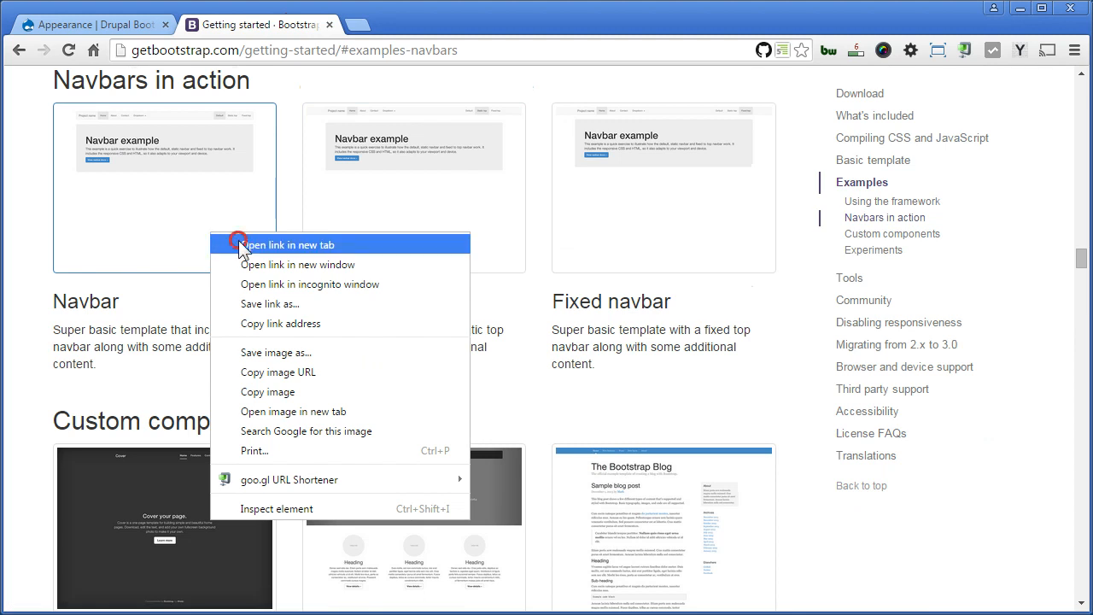
pyautogui.click(290, 245)
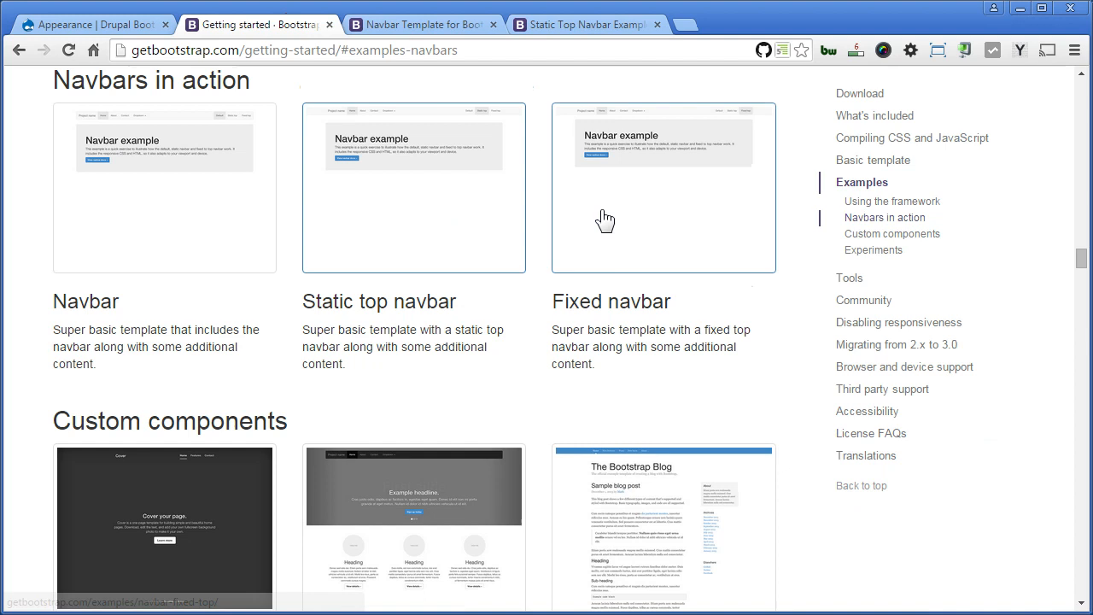
pyautogui.click(663, 188)
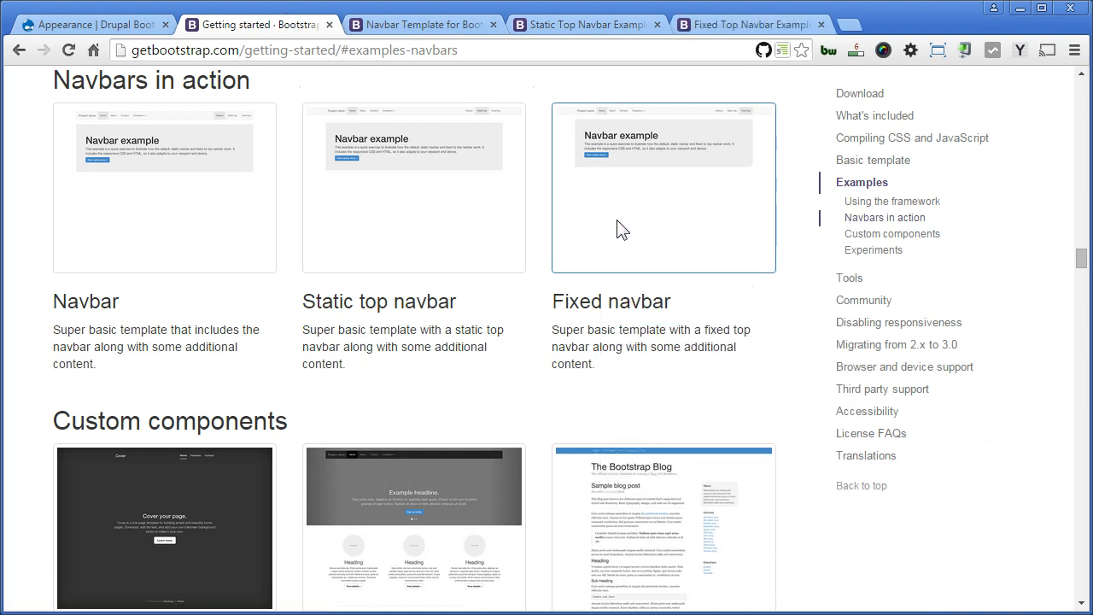
# - View the Static top example, then scroll the Fixed top example with its navbar staying pinned
pyautogui.click(423, 24)
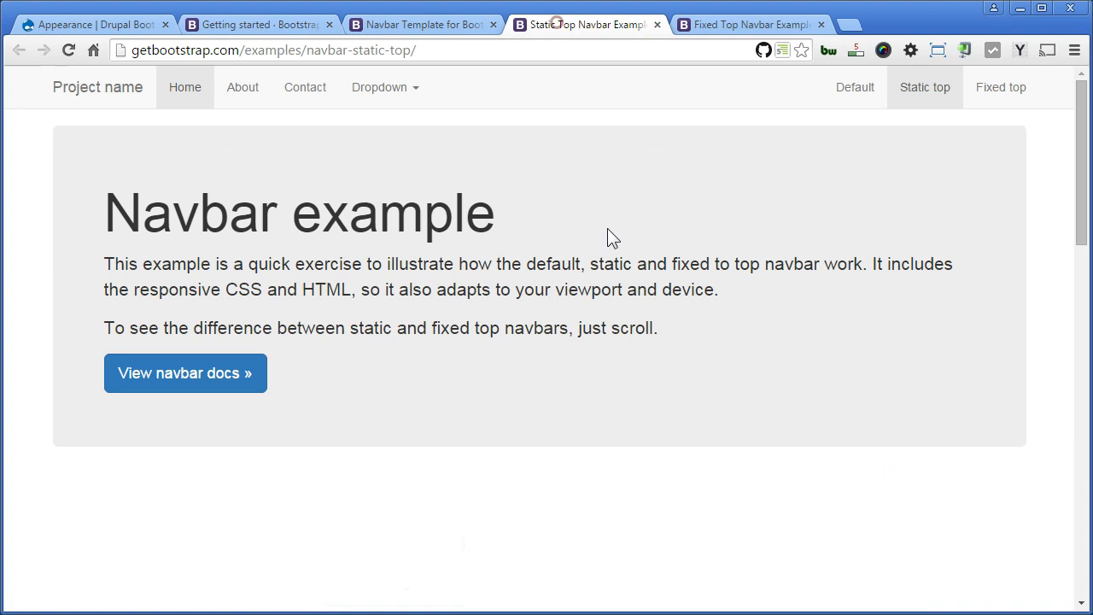
pyautogui.moveTo(639, 331)
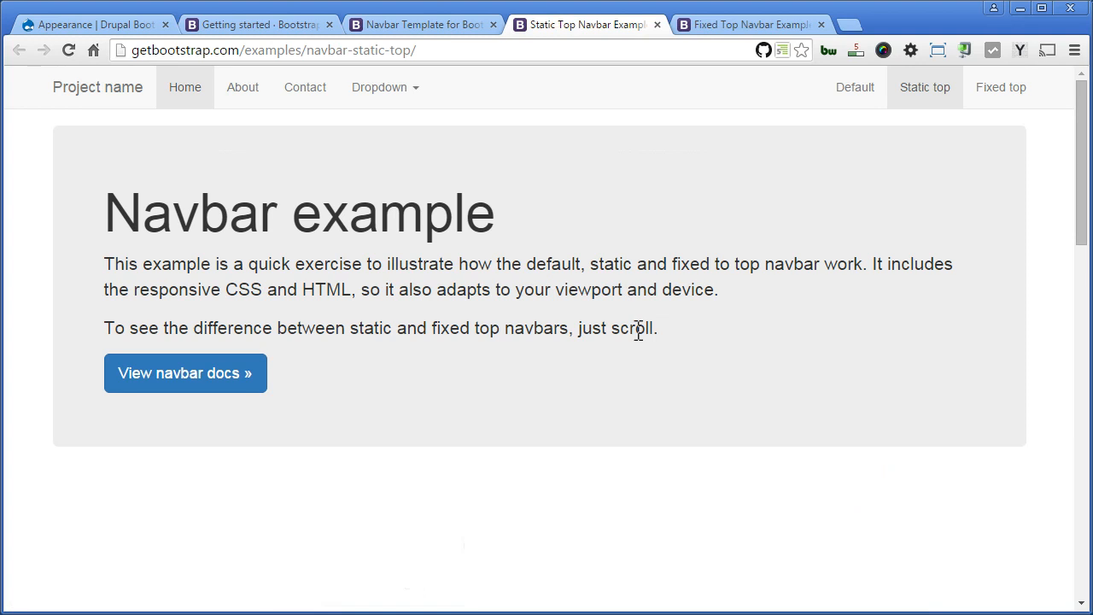
pyautogui.moveTo(646, 116)
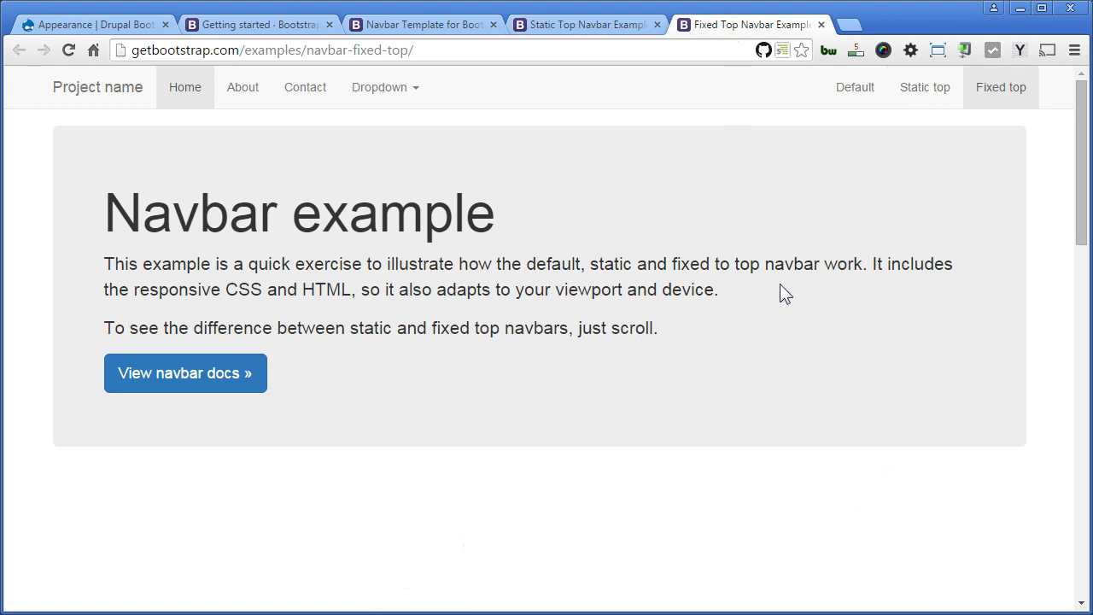
pyautogui.scroll(-3)
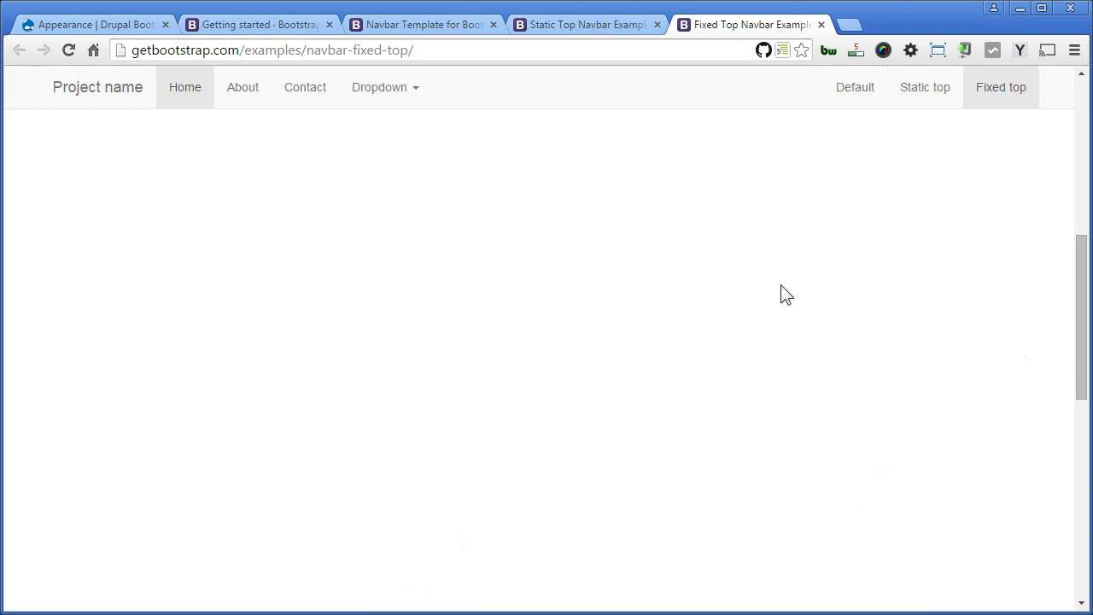
# - Set Navbar Position to Static Top with Inverse style and save the sub-theme configuration
pyautogui.click(86, 24)
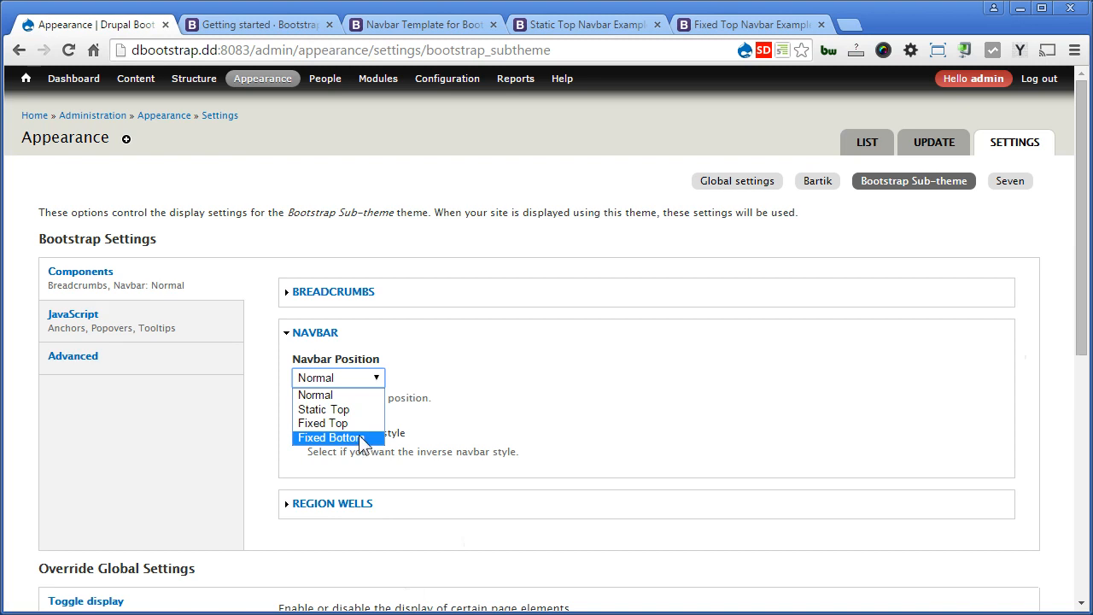
pyautogui.moveTo(339, 410)
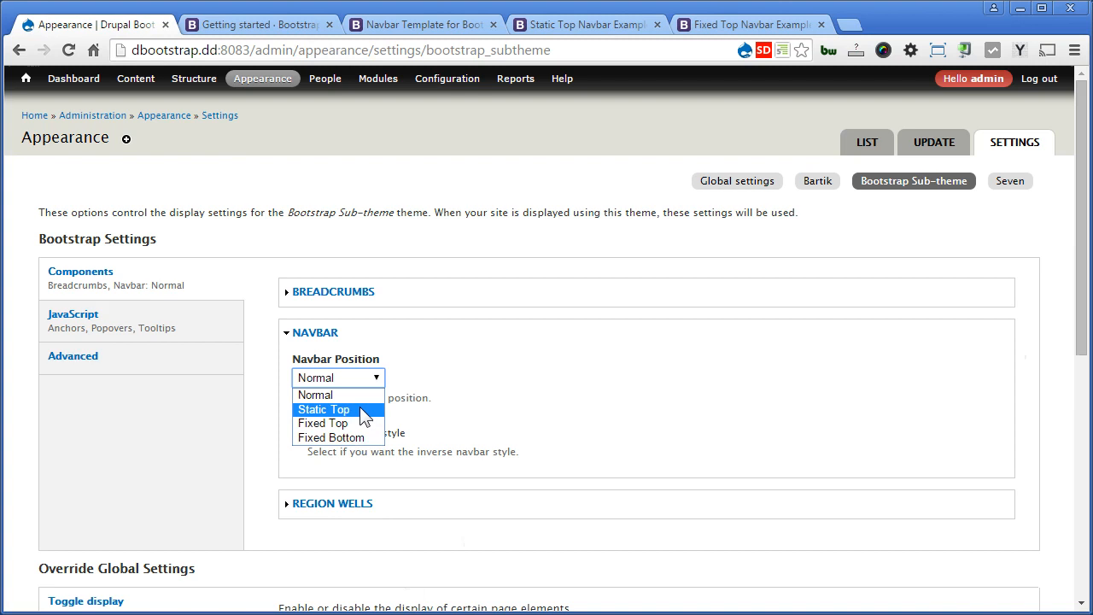
pyautogui.click(323, 410)
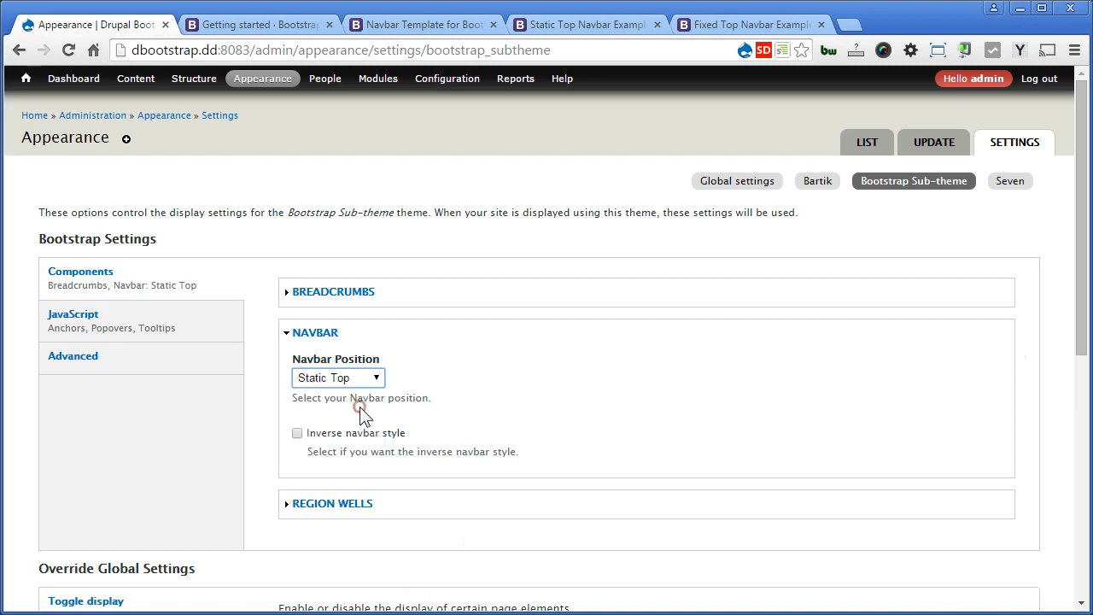
pyautogui.moveTo(557, 432)
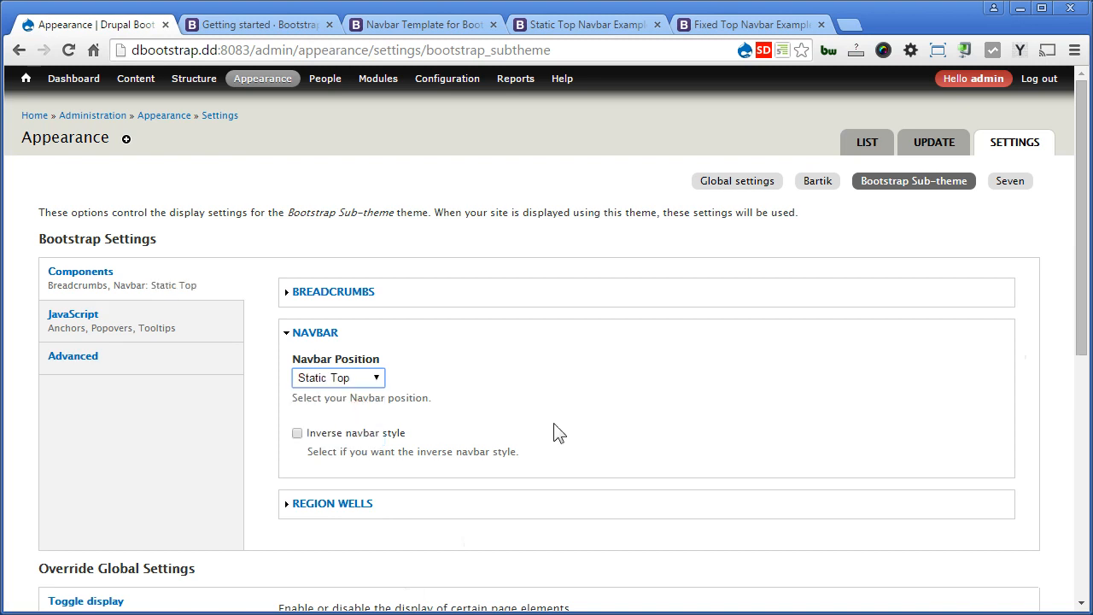
pyautogui.click(297, 434)
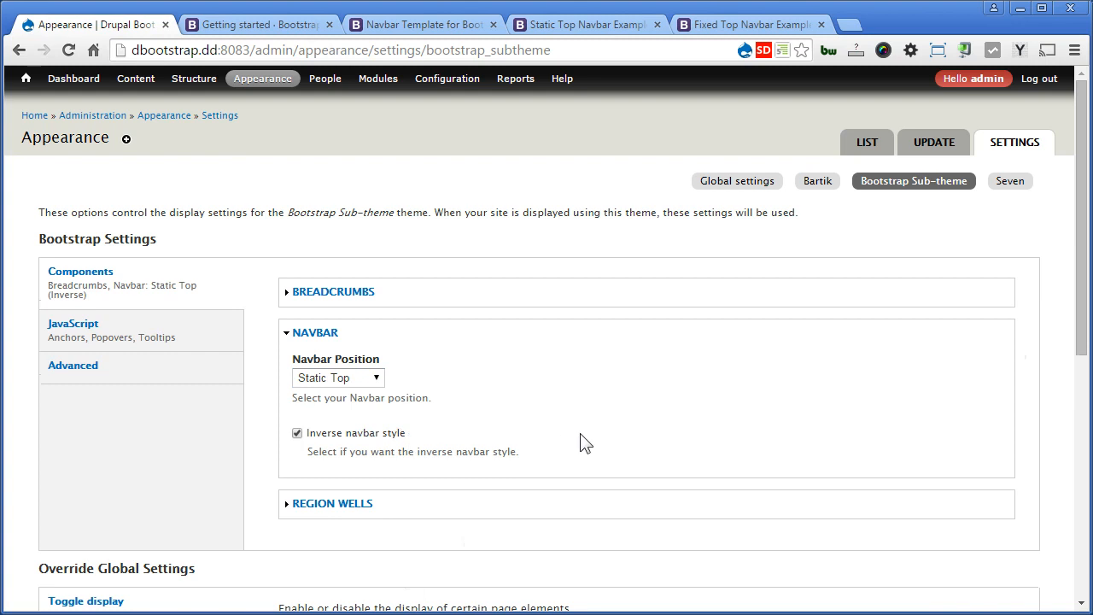
pyautogui.scroll(-3)
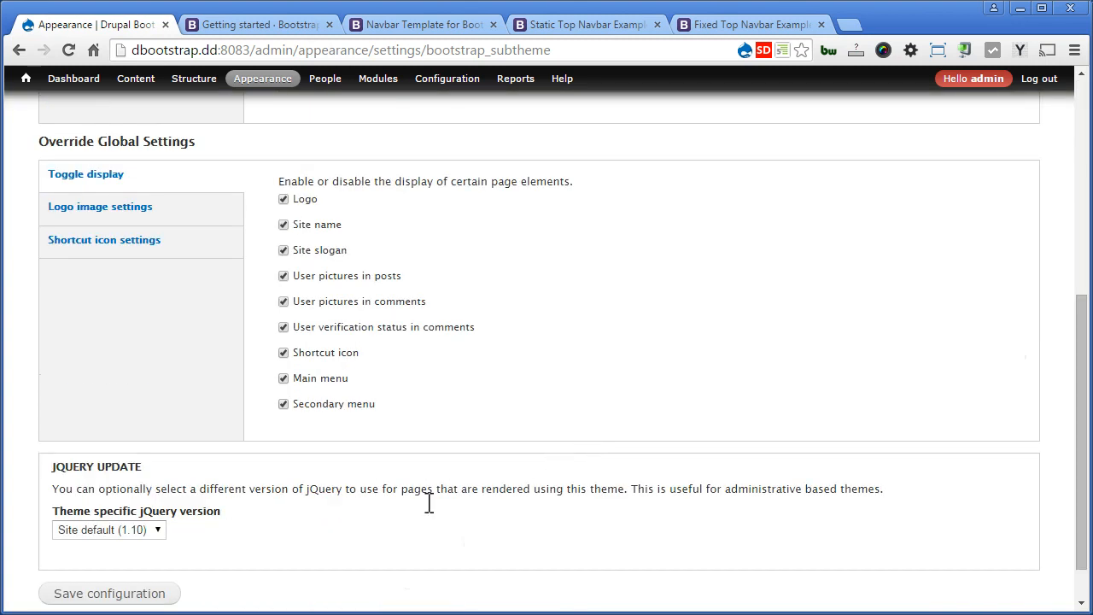
pyautogui.click(110, 593)
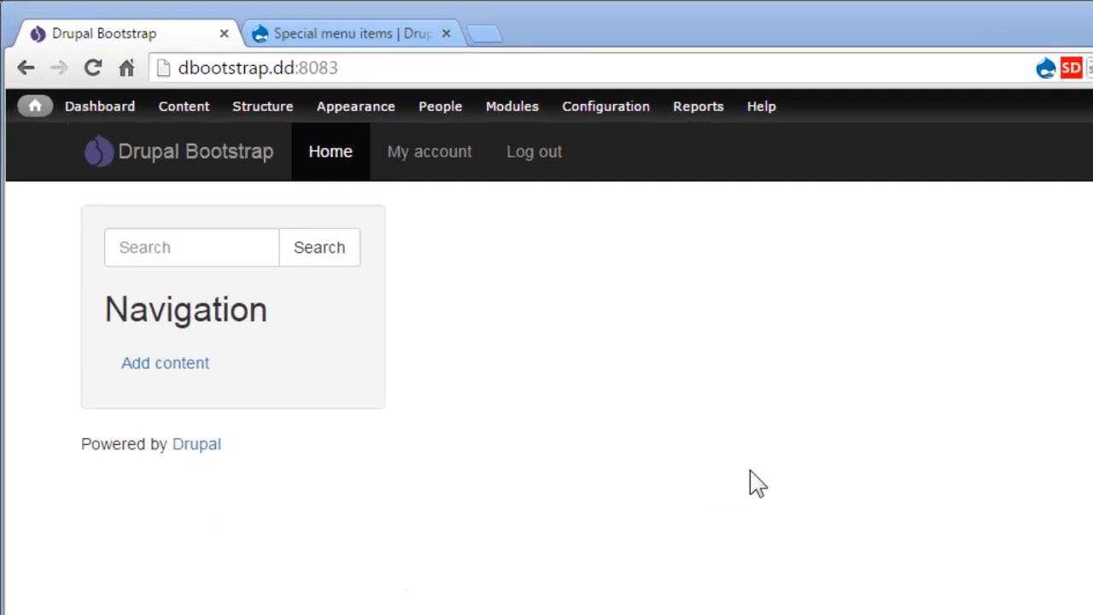
pyautogui.click(604, 106)
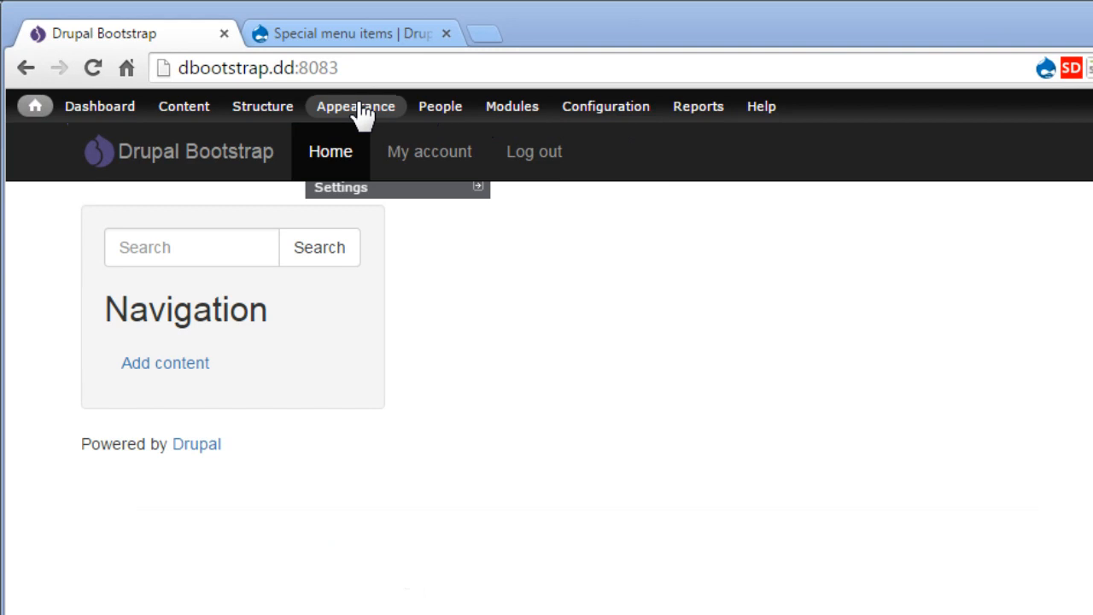
pyautogui.moveTo(419, 111)
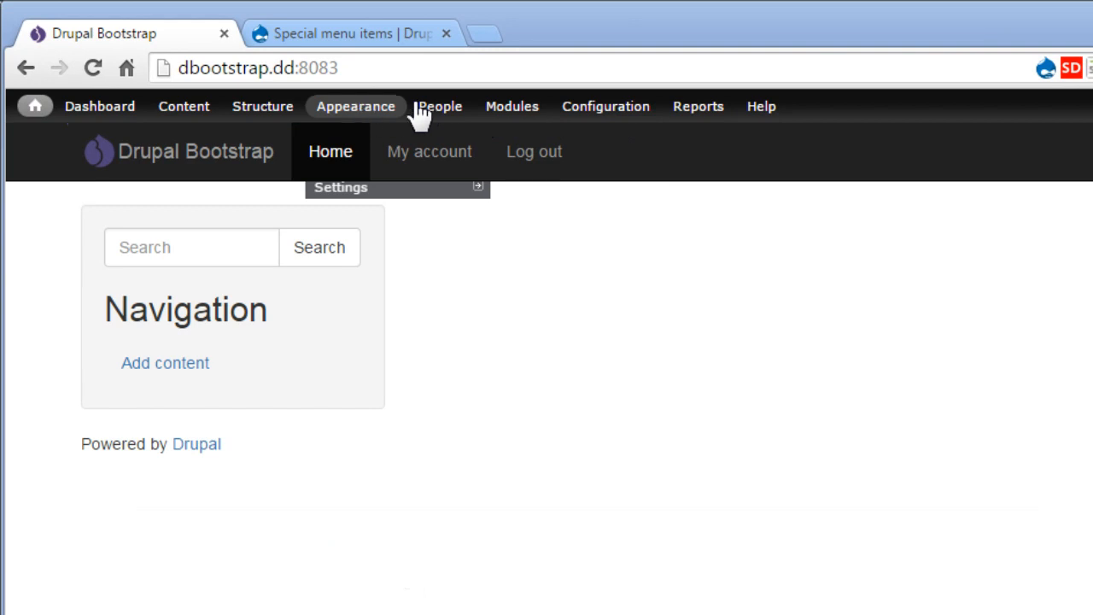
pyautogui.rightClick(743, 154)
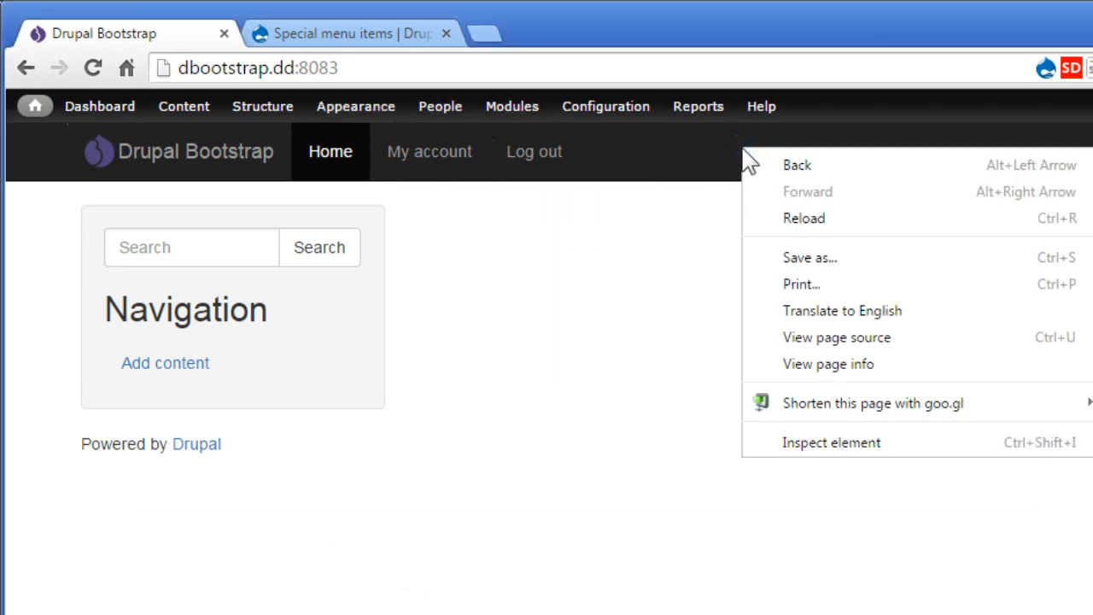
# - Inspect .navbar-static-top's z-index 1000 and #admin-menu's z-index 999 in DevTools
pyautogui.click(830, 441)
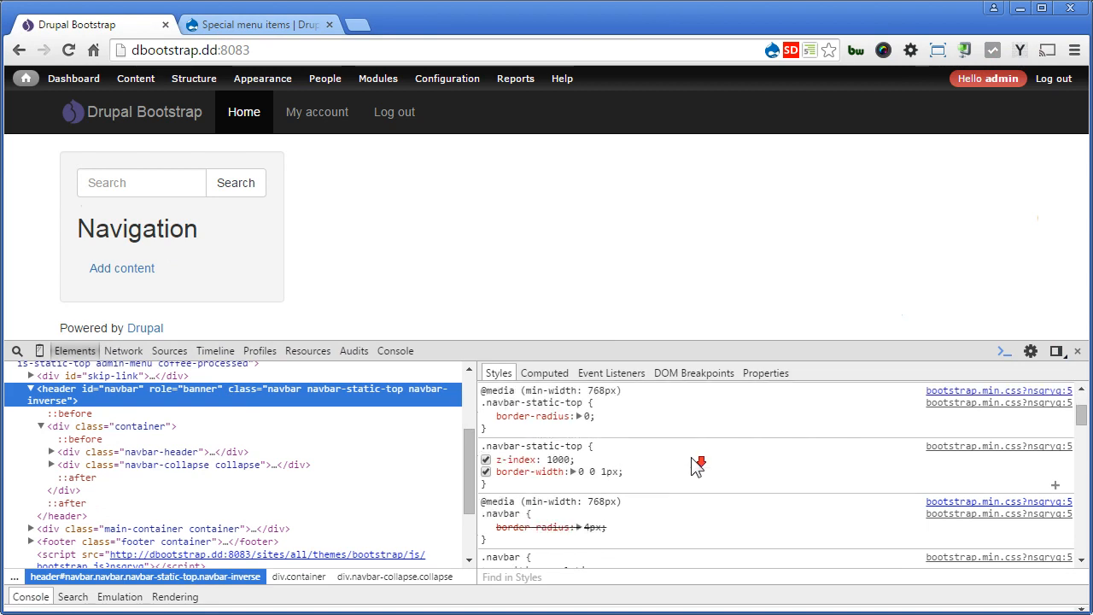
pyautogui.doubleClick(531, 445)
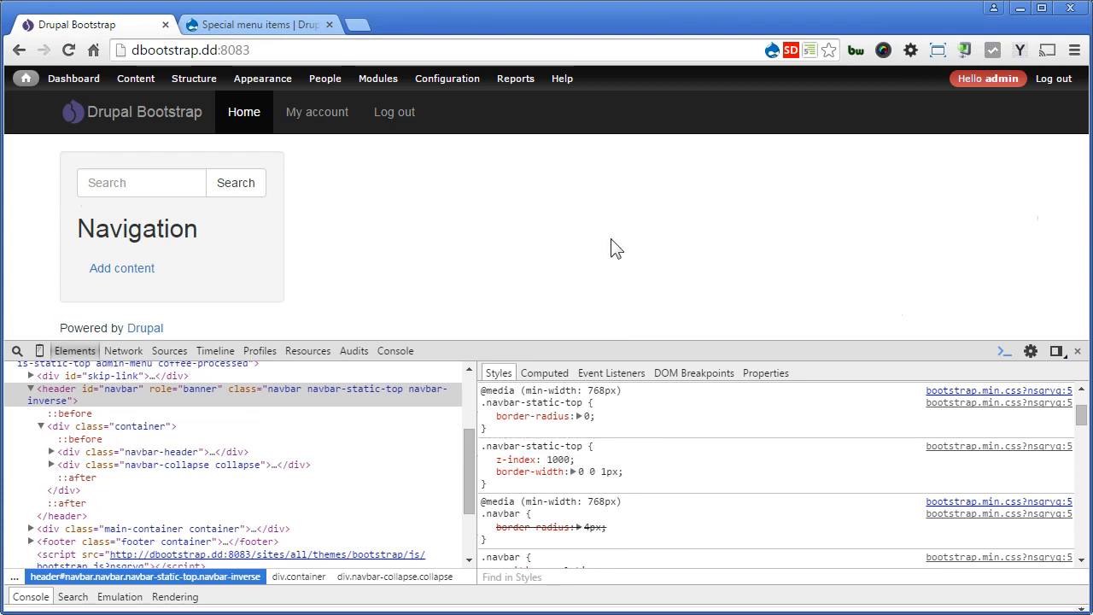
pyautogui.rightClick(616, 248)
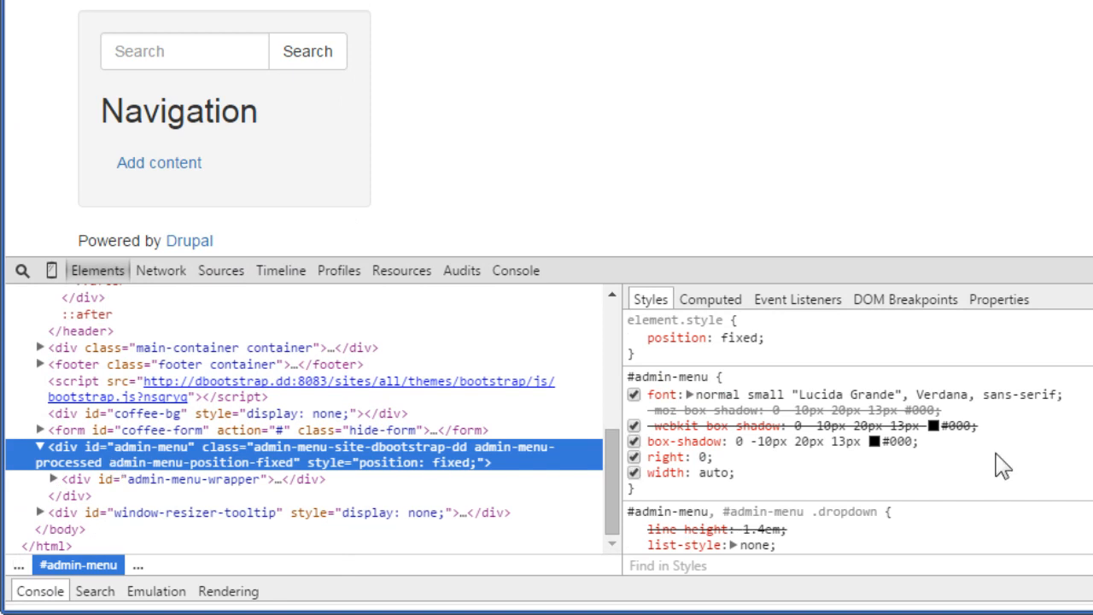
pyautogui.scroll(-3)
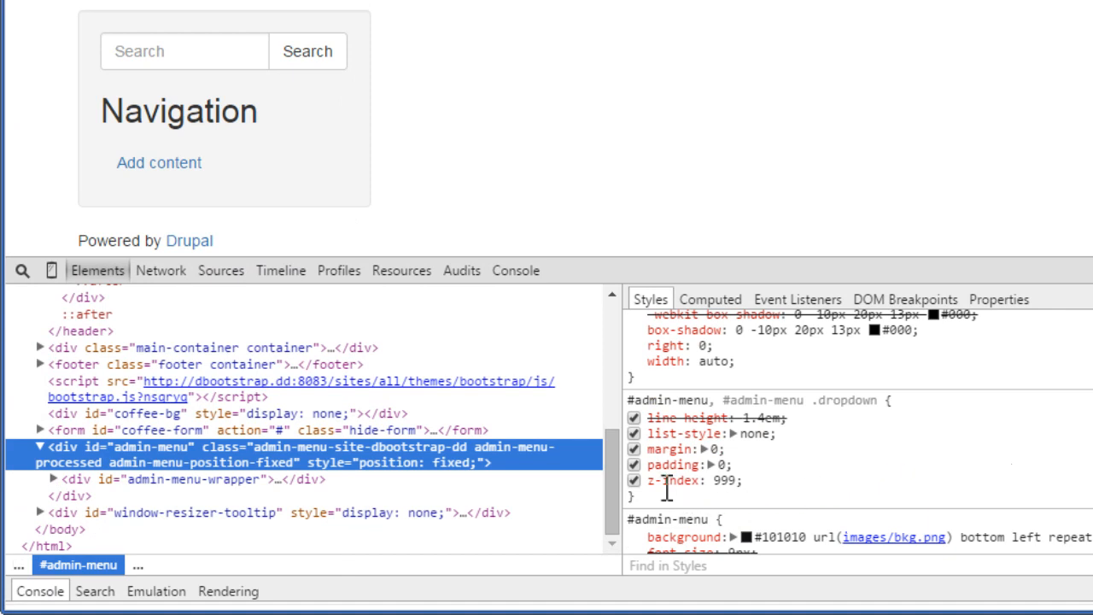
pyautogui.moveTo(796, 499)
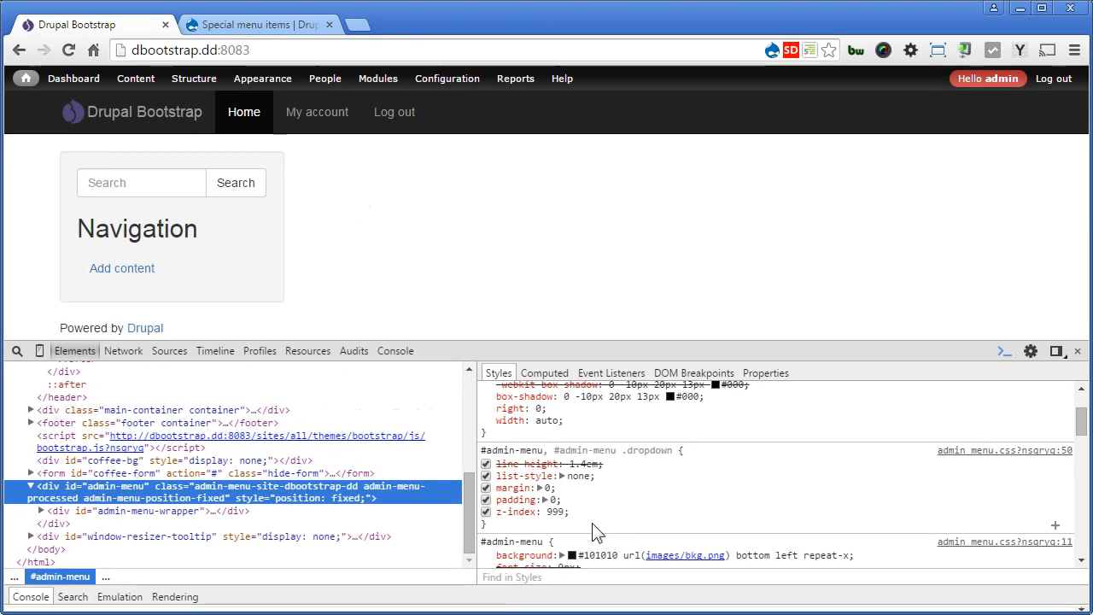
pyautogui.click(485, 465)
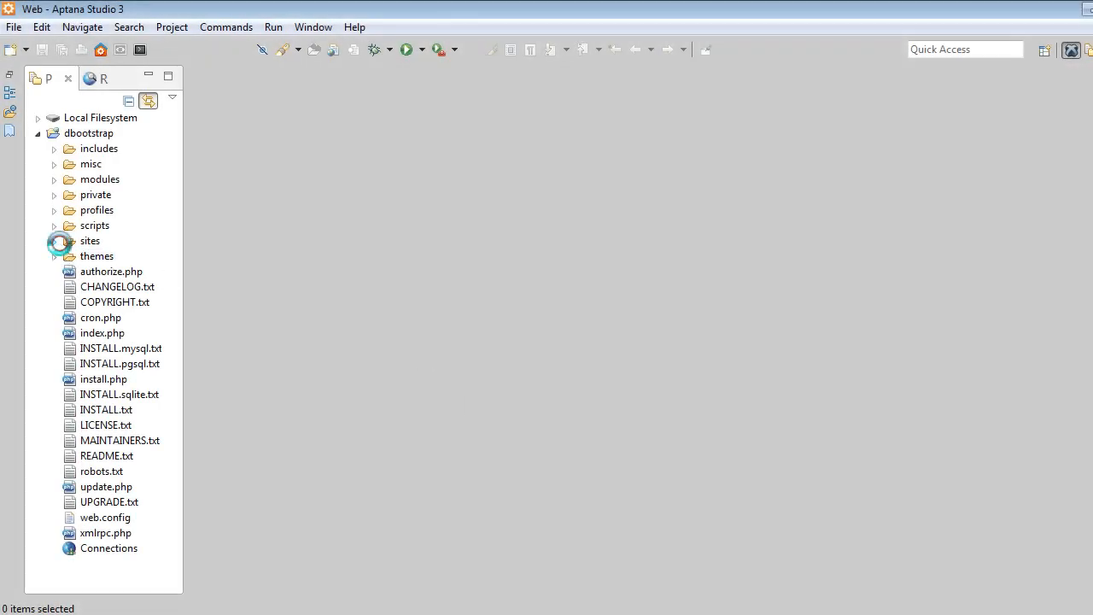
# - Expand sites/all/themes/bootstrap_subtheme/css and open style.css for editing
pyautogui.click(54, 241)
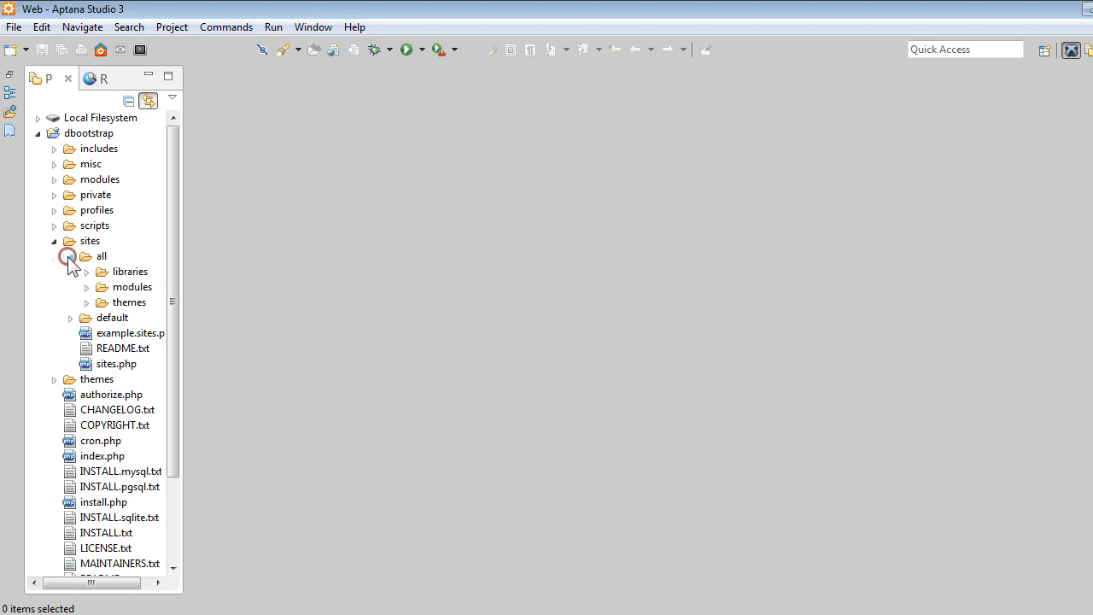
pyautogui.click(85, 301)
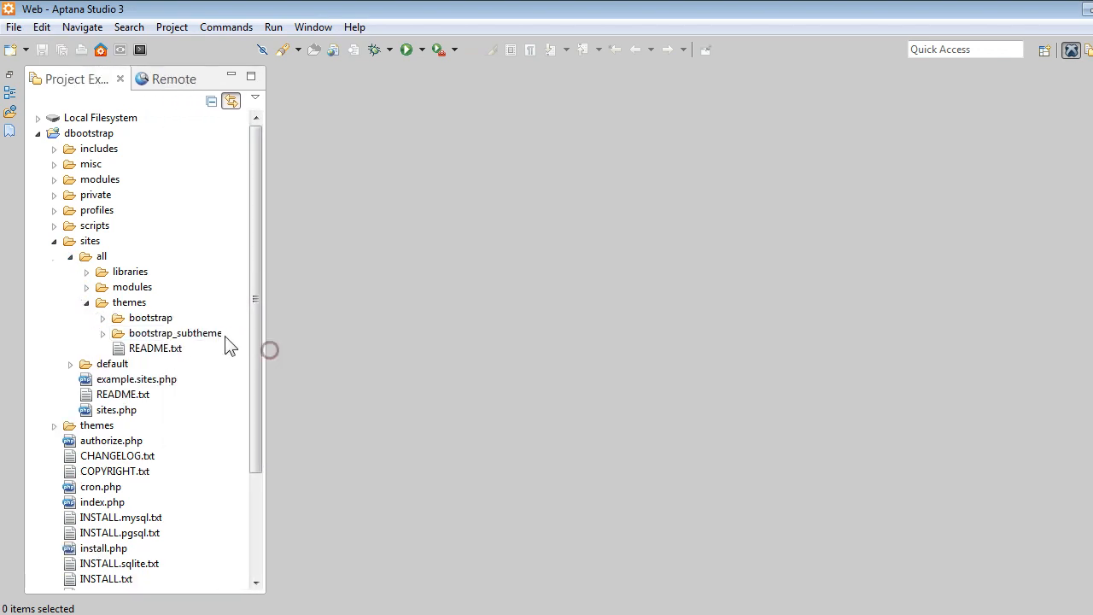
pyautogui.click(103, 333)
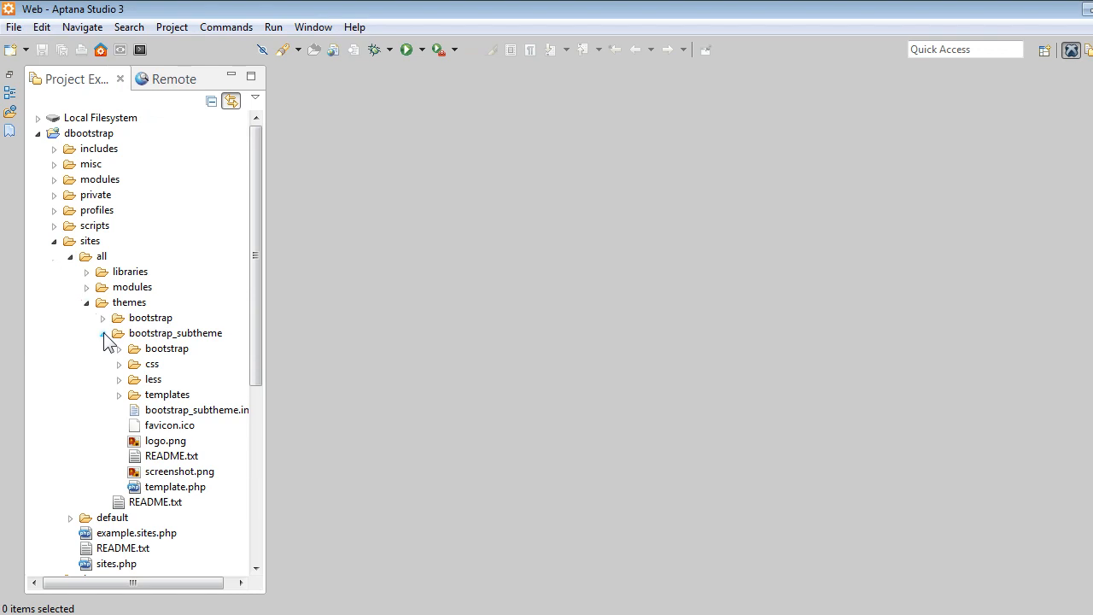
pyautogui.click(120, 364)
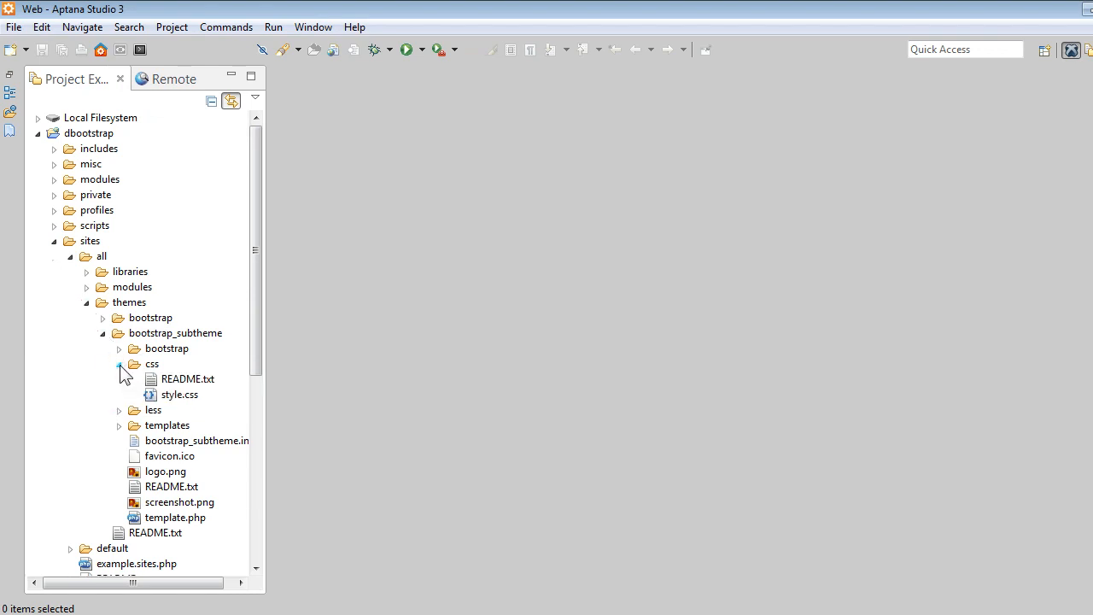
pyautogui.click(180, 394)
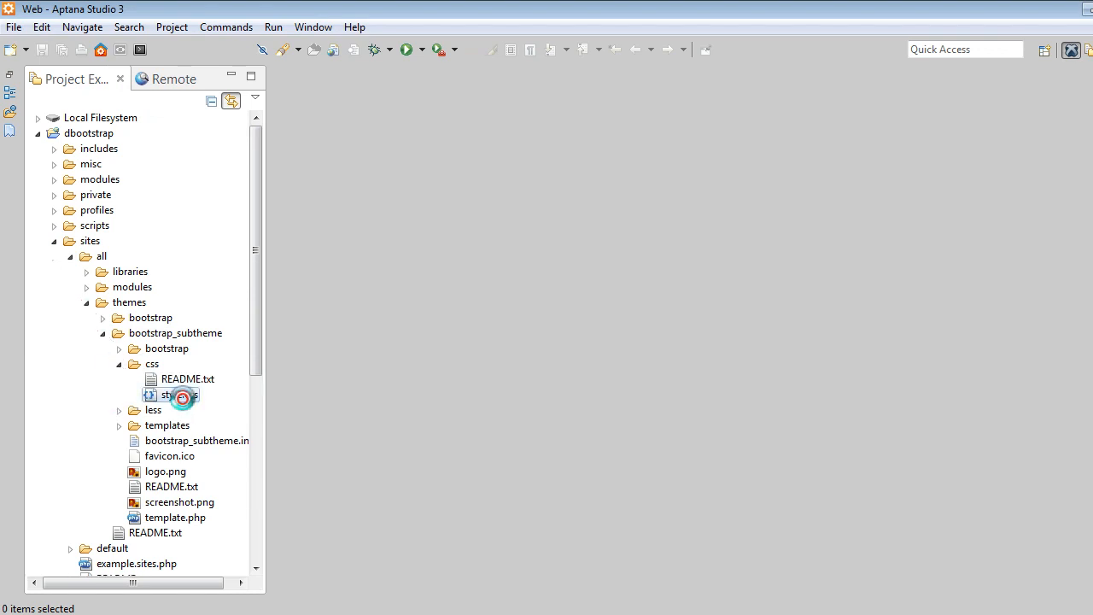
pyautogui.doubleClick(180, 394)
pyautogui.write('/* */')
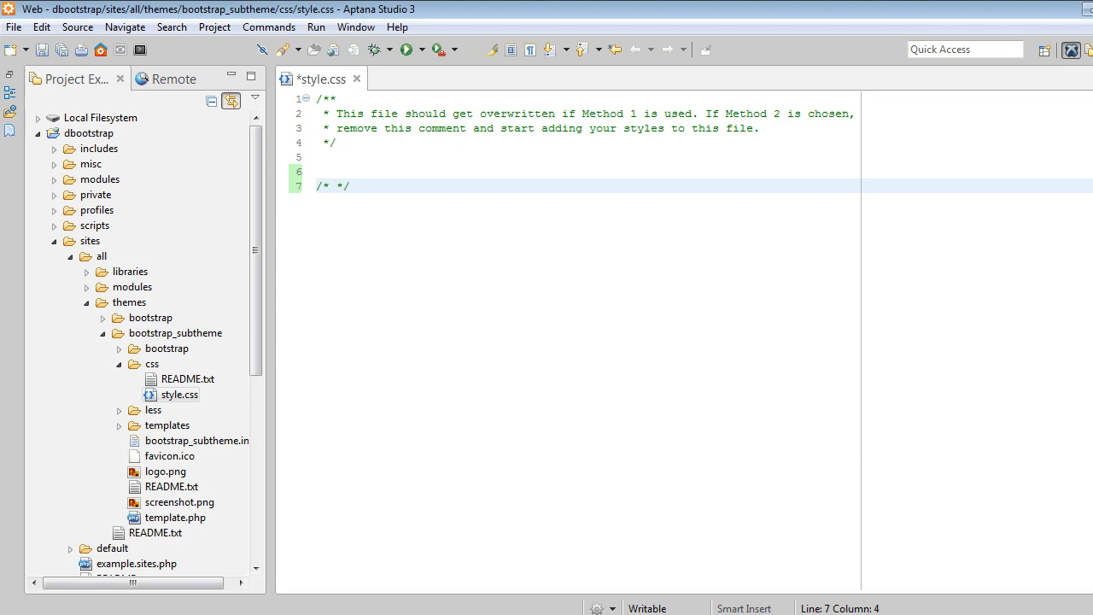
# - Add an Admin Backend comment and '#admin-menu { z-index: 9999; }' to style.css and save
pyautogui.write('Admin B')
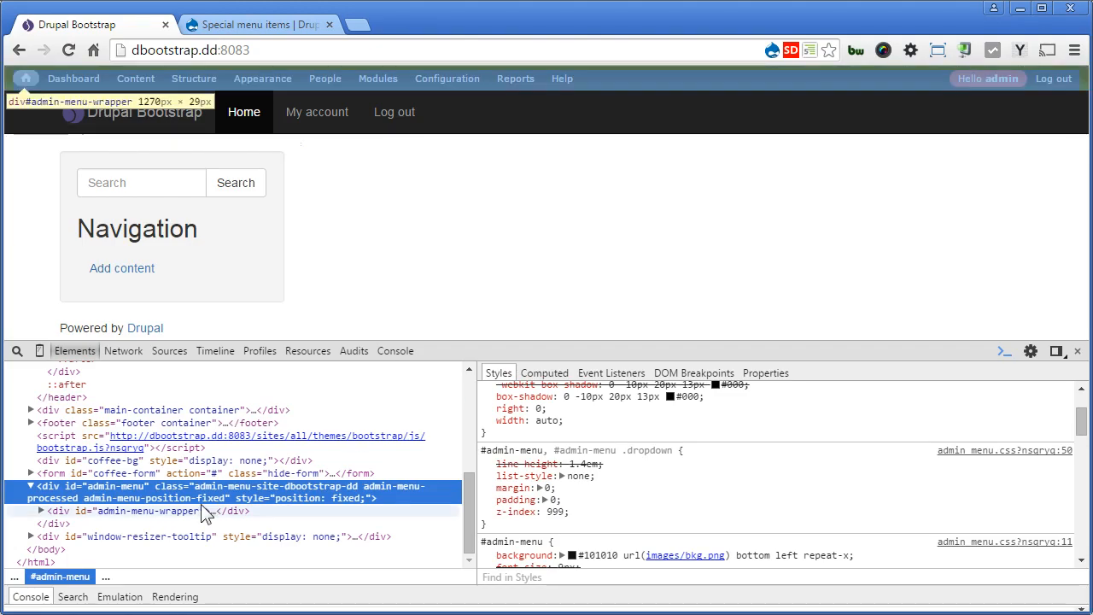
pyautogui.moveTo(111, 492)
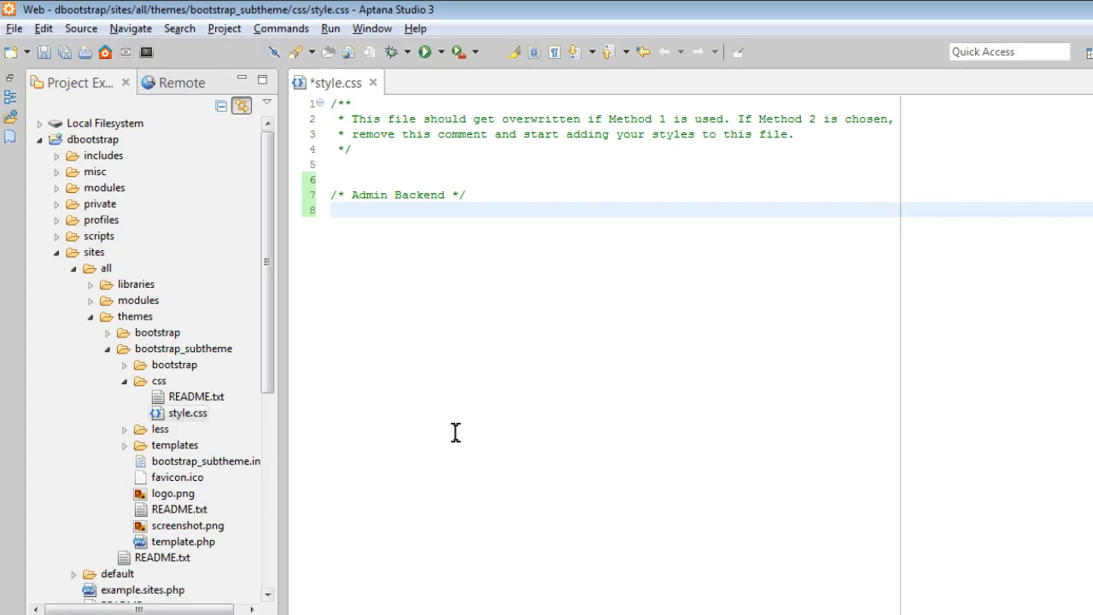
pyautogui.write('#a')
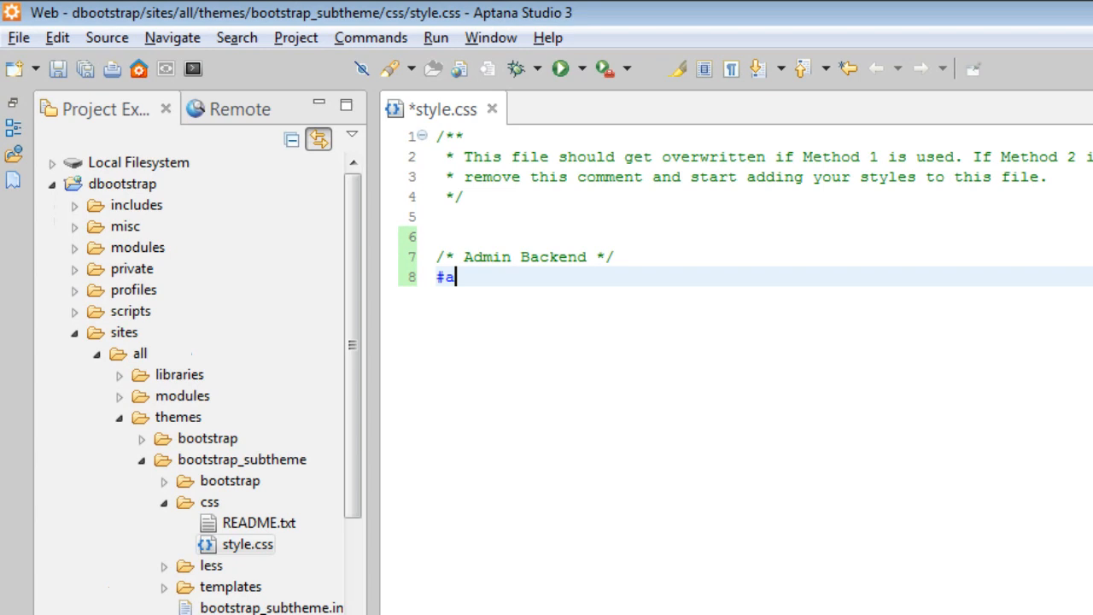
pyautogui.write('dmin-menu{')
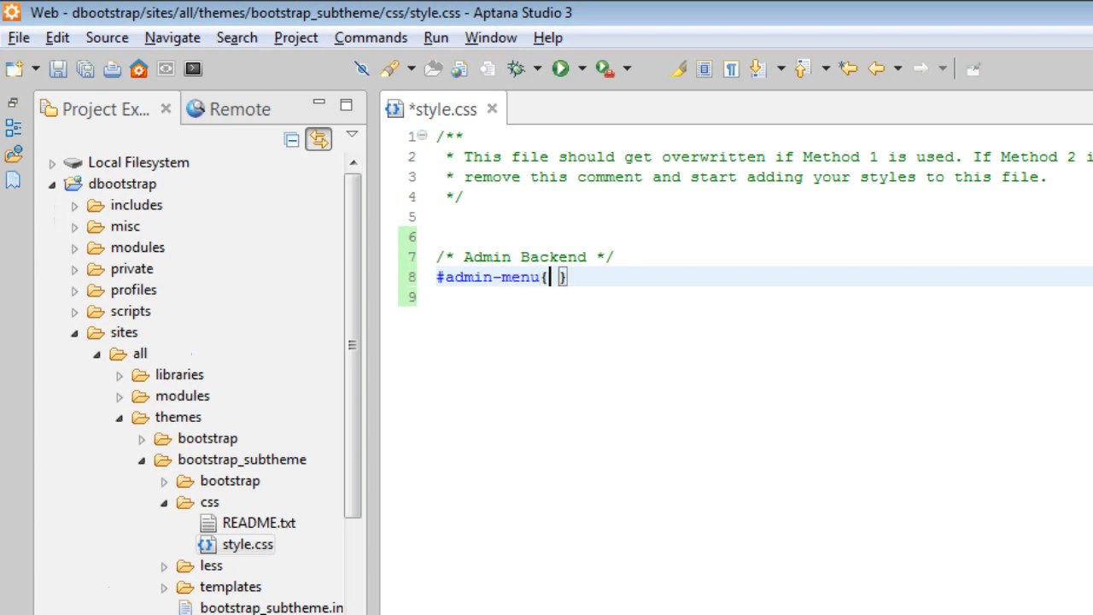
pyautogui.write('z-in')
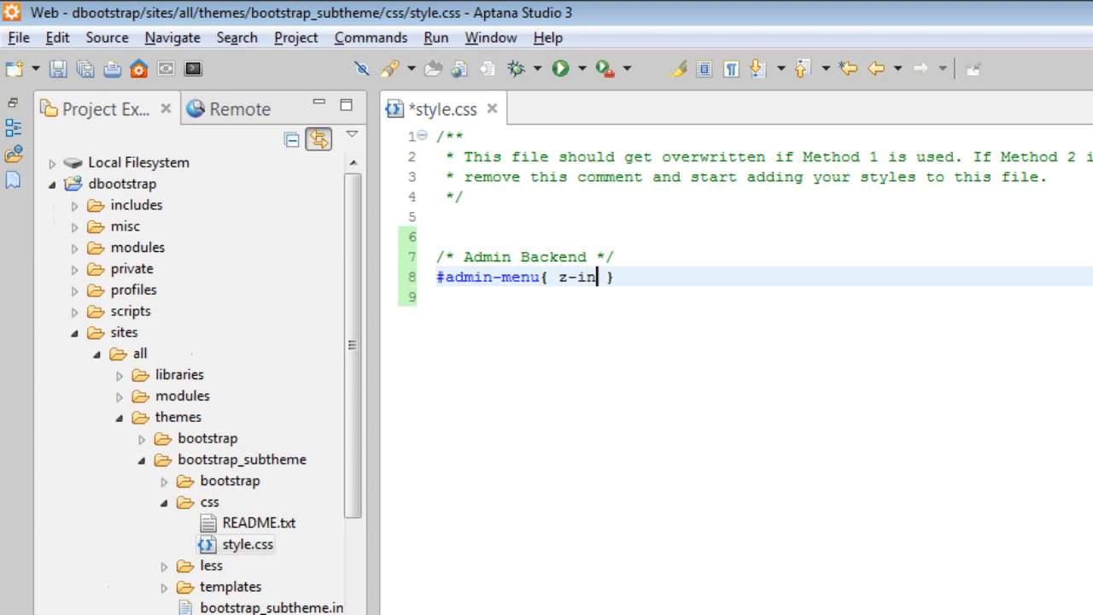
pyautogui.write('dex:')
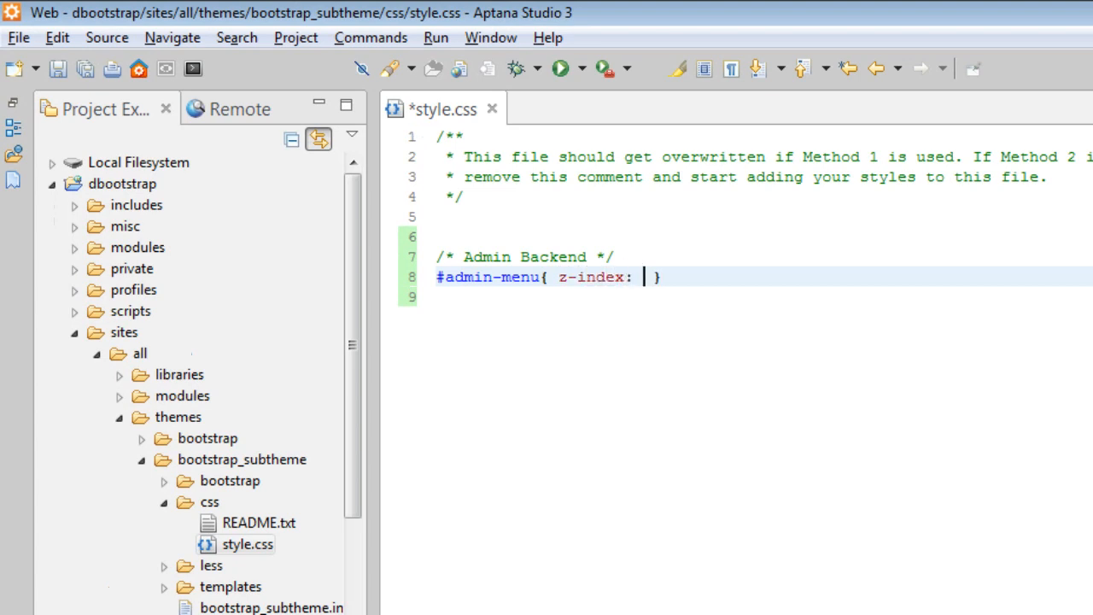
pyautogui.write('9999')
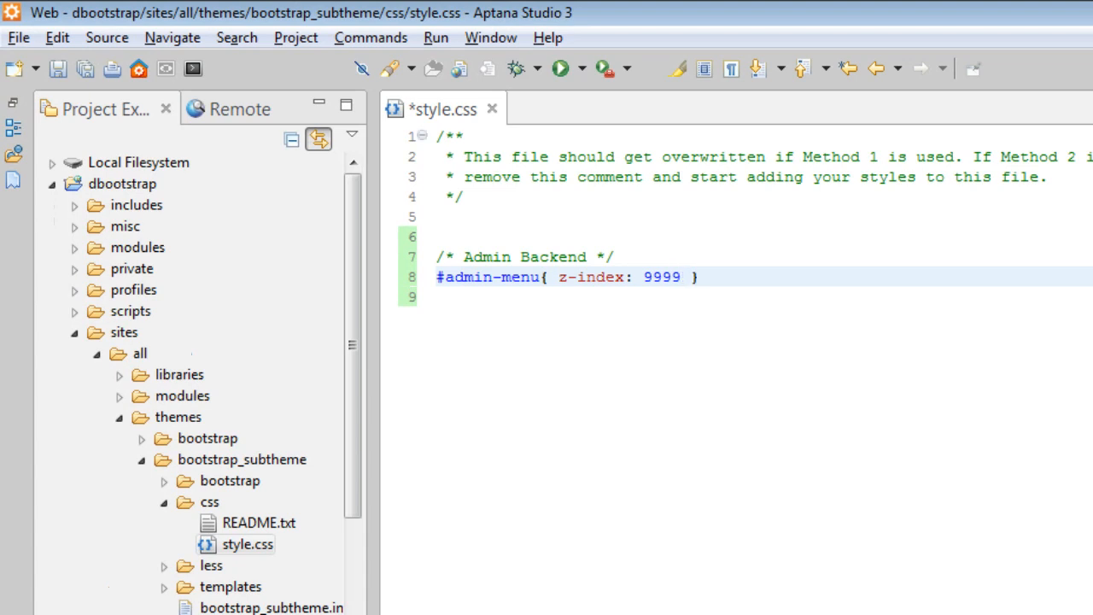
pyautogui.write(';')
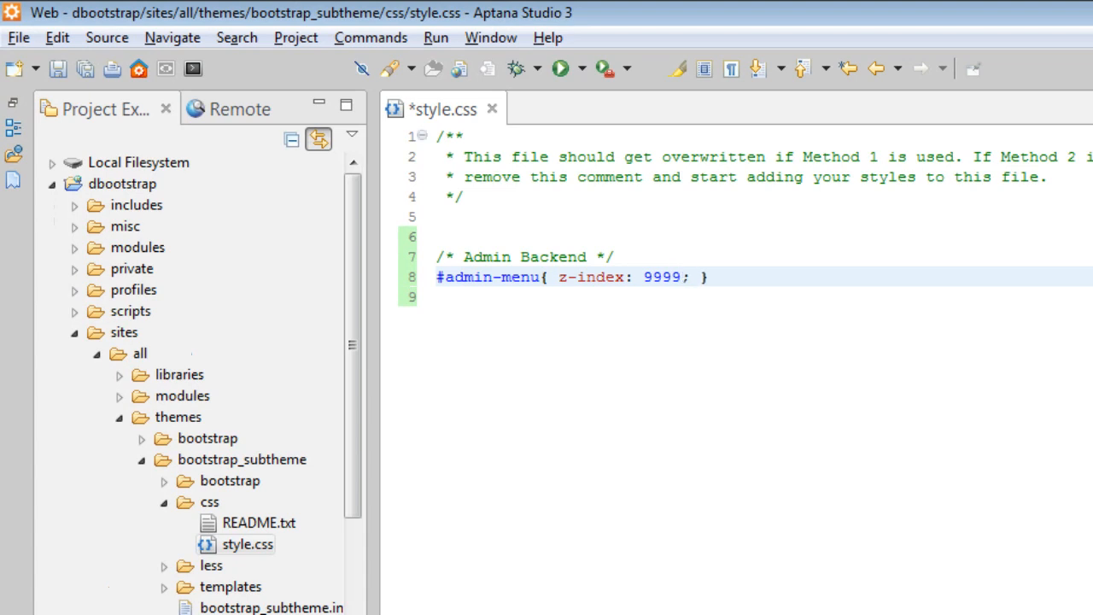
pyautogui.press('ctrl+s')
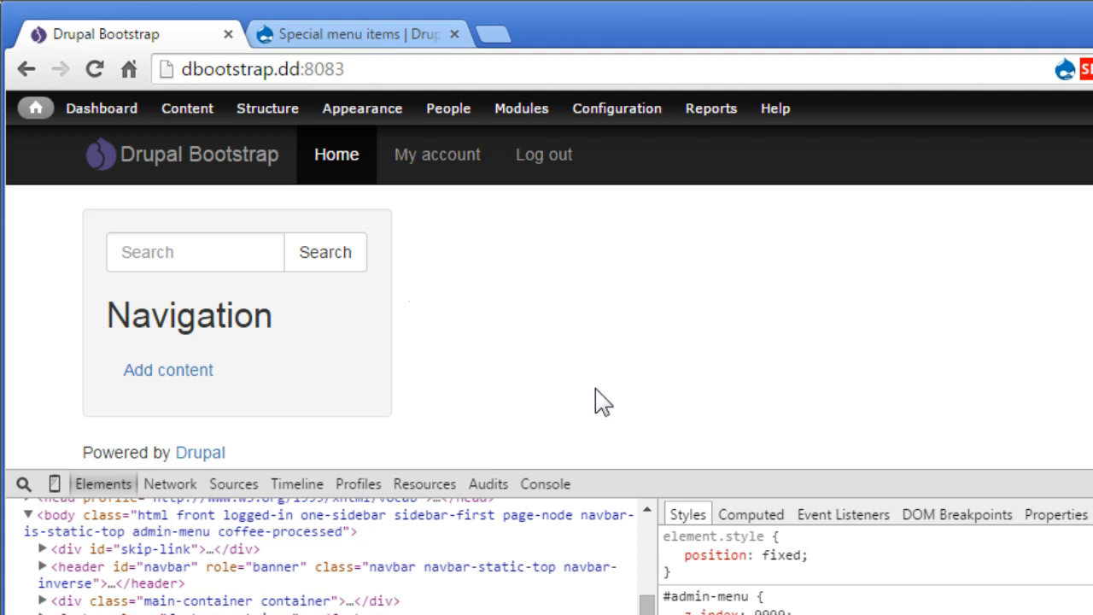
# - Hover Structure in the admin menu to confirm its dropdown shows above the navbar
pyautogui.click(267, 108)
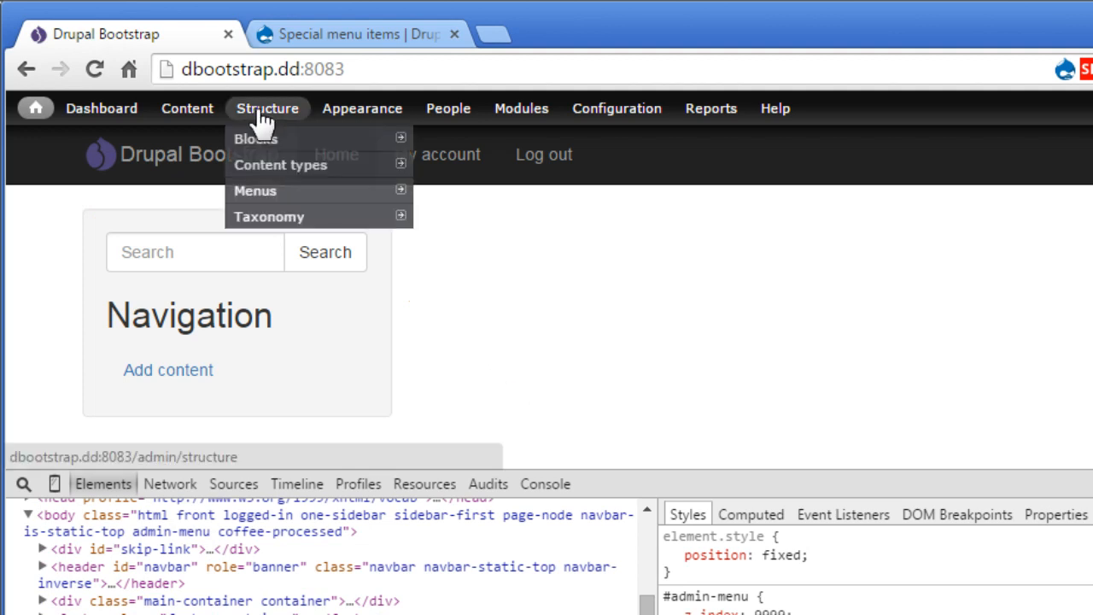